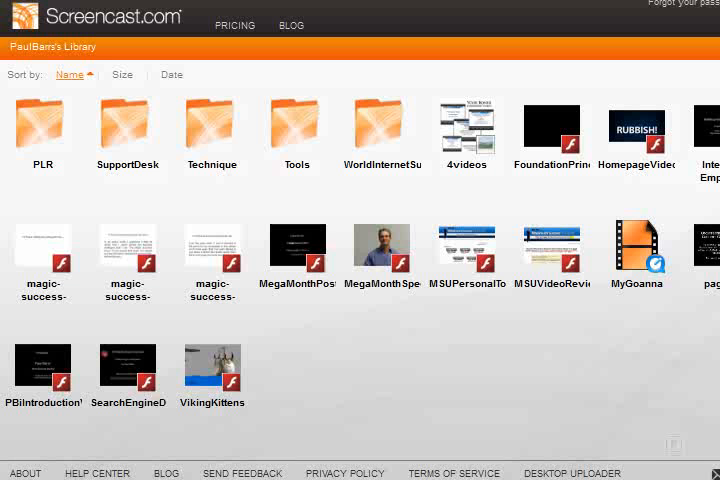
mouse_move(64, 16)
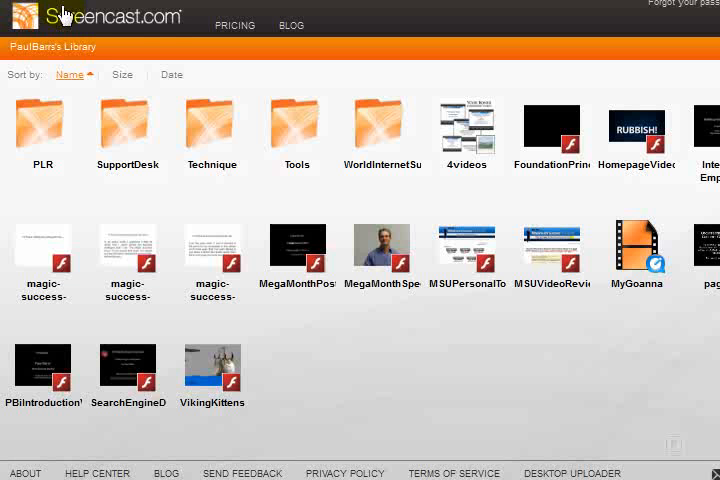
mouse_move(172, 32)
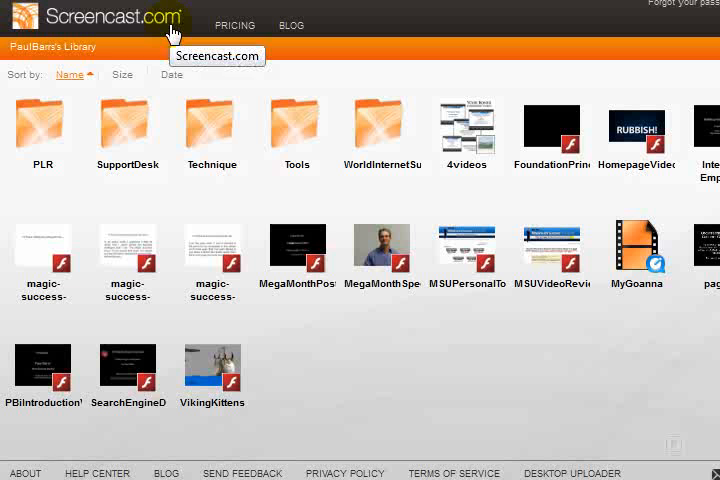
mouse_move(620, 190)
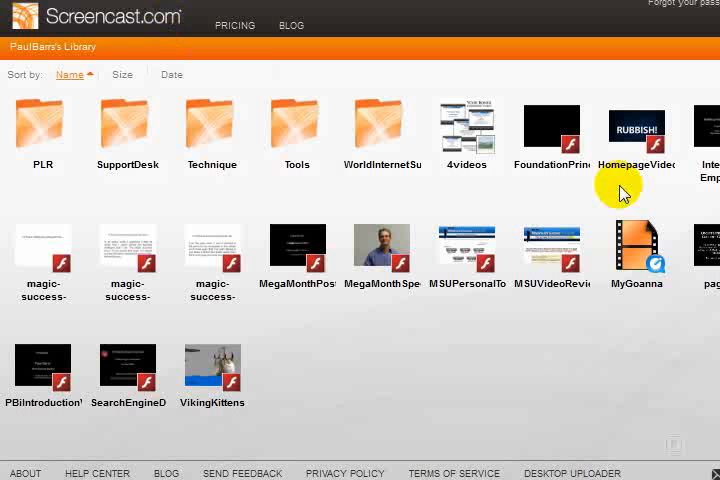
mouse_move(396, 368)
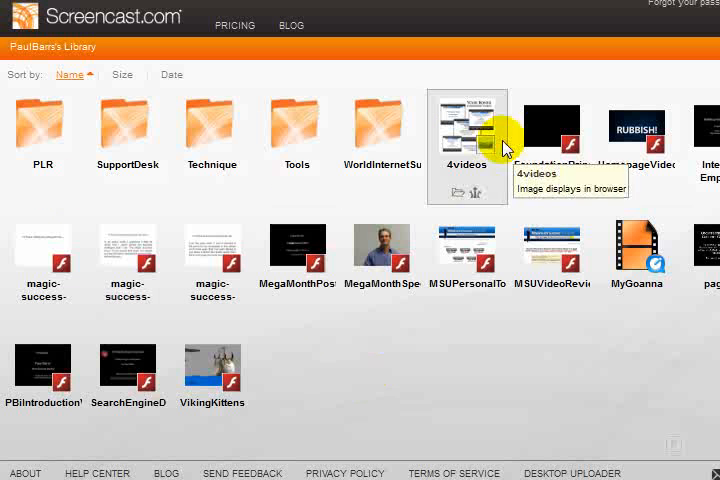
mouse_move(20, 324)
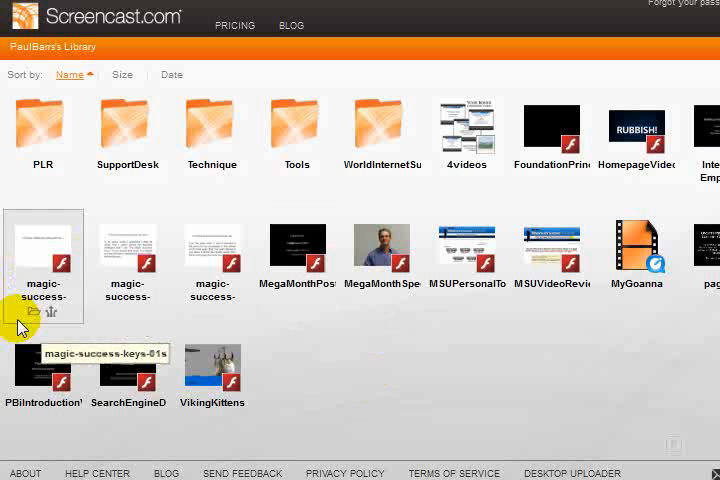
mouse_move(316, 380)
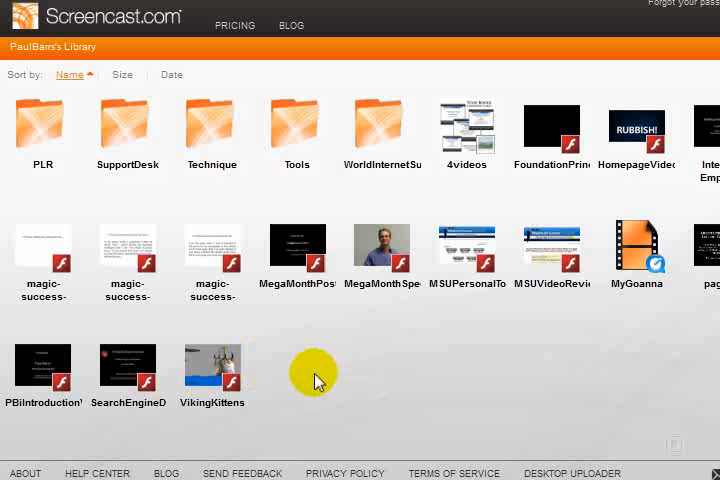
mouse_move(584, 144)
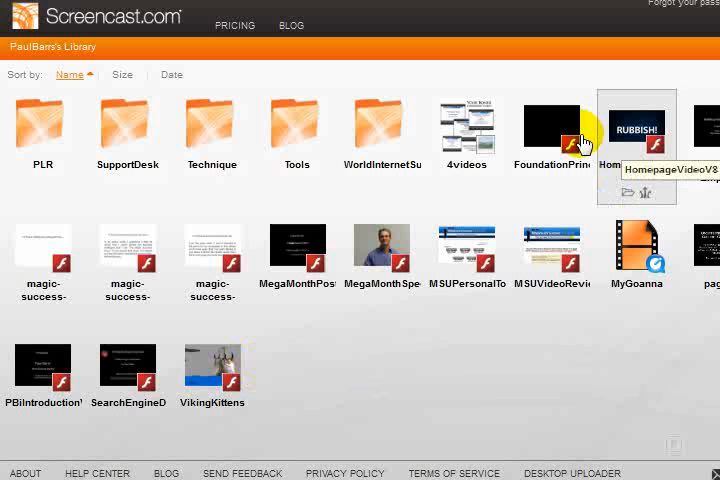
mouse_move(364, 356)
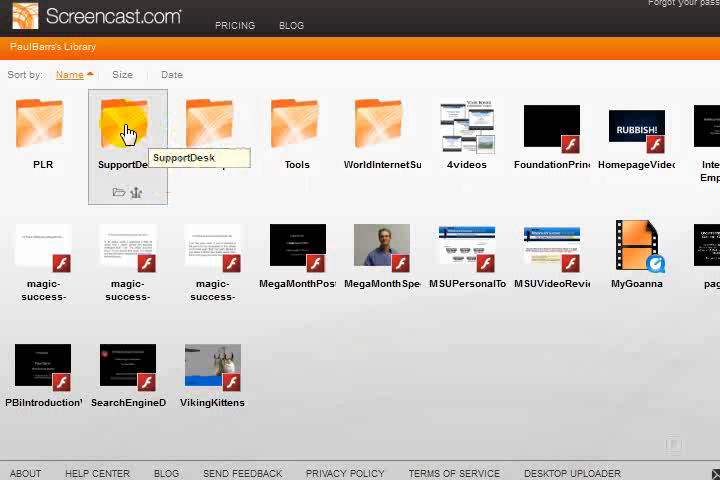
mouse_move(356, 412)
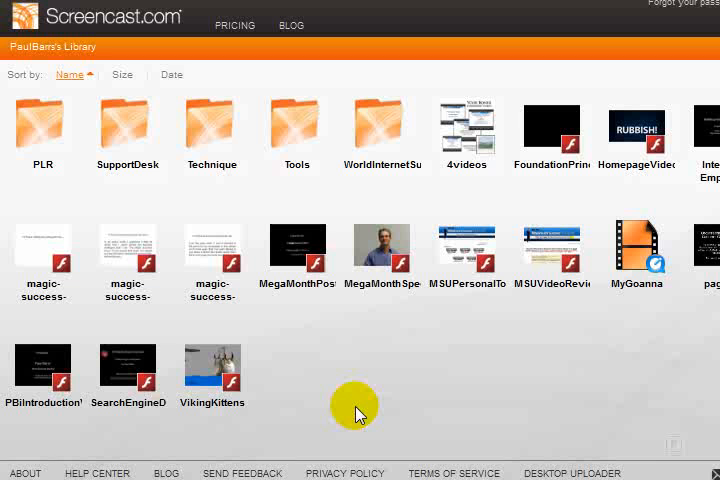
mouse_move(516, 22)
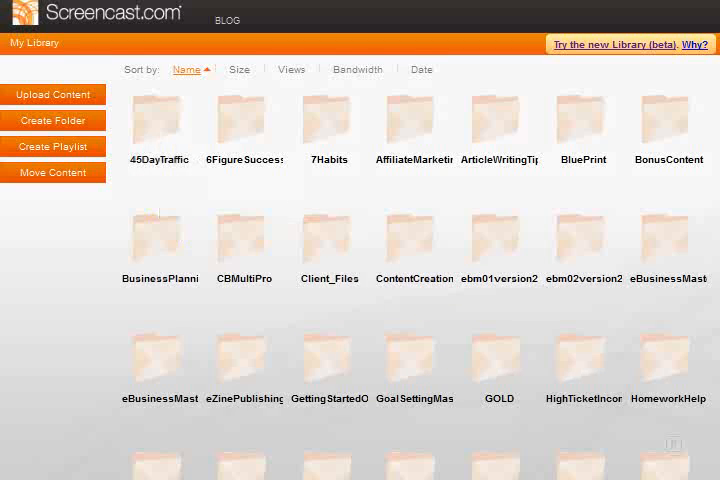
- Scroll through the ebm01version2 folder's numbered Flash video files
scroll(down, 3)
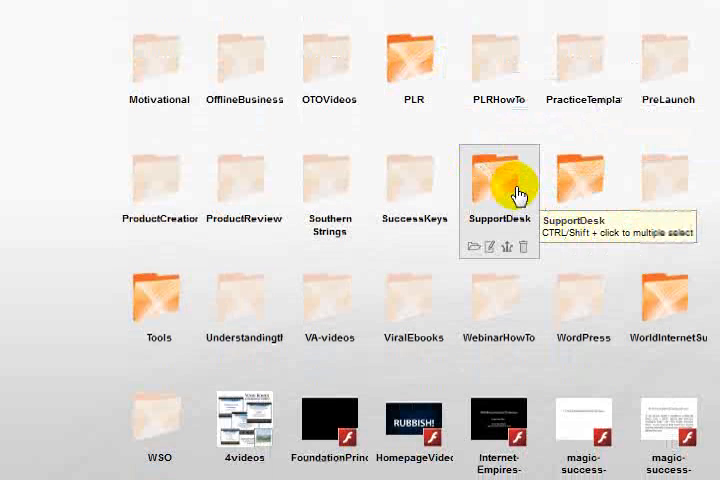
mouse_move(176, 154)
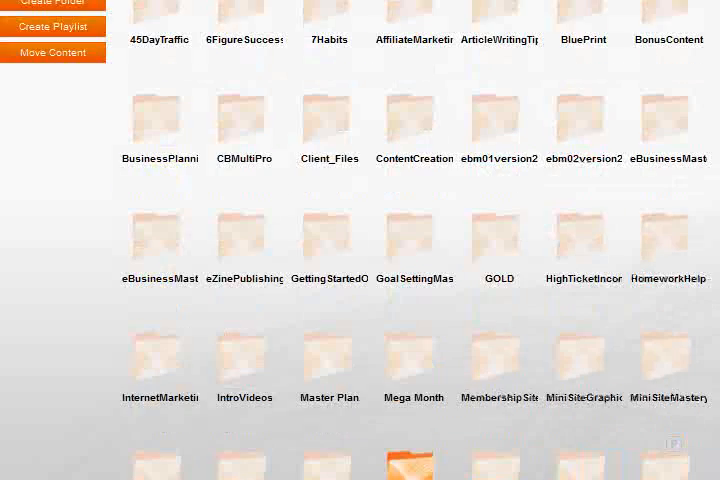
scroll(up, 3)
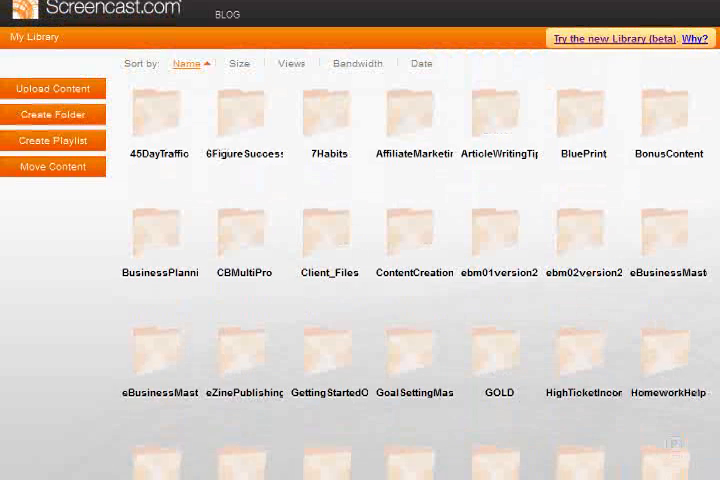
scroll(down, 3)
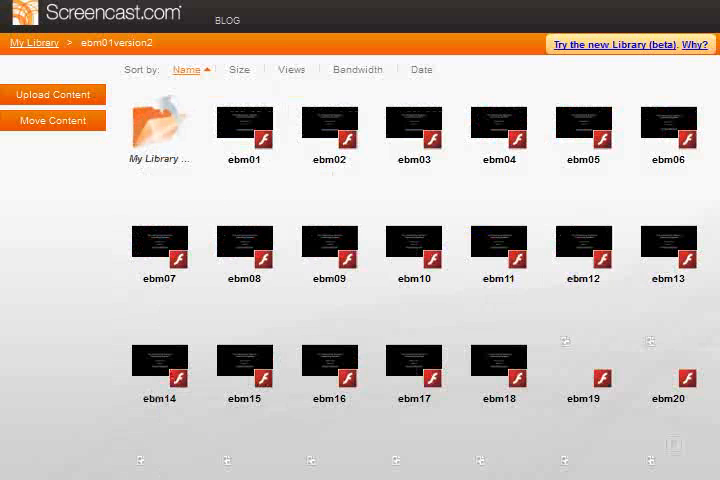
scroll(down, 3)
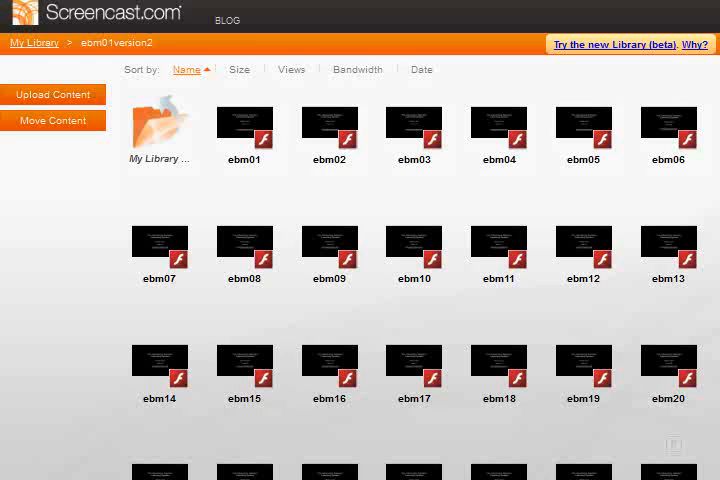
scroll(down, 3)
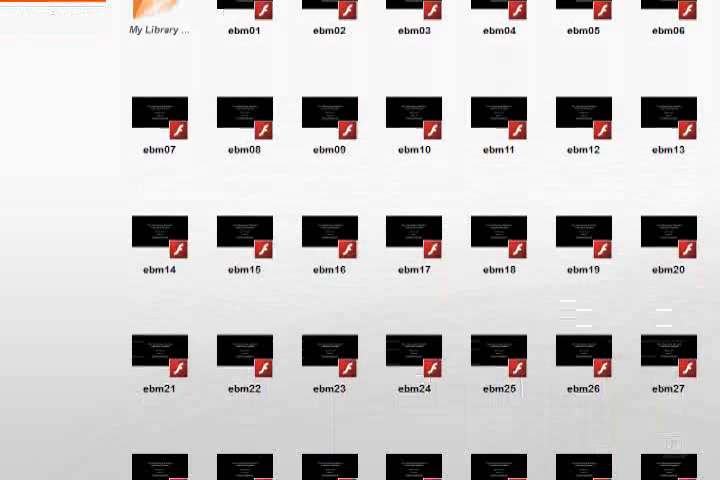
scroll(down, 3)
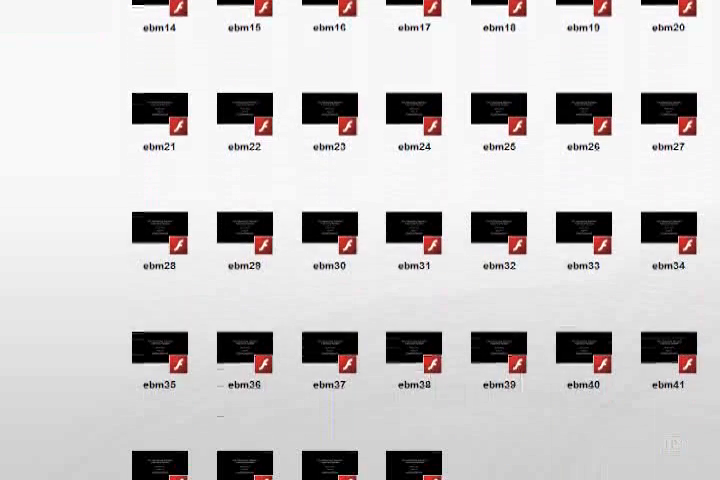
scroll(down, 3)
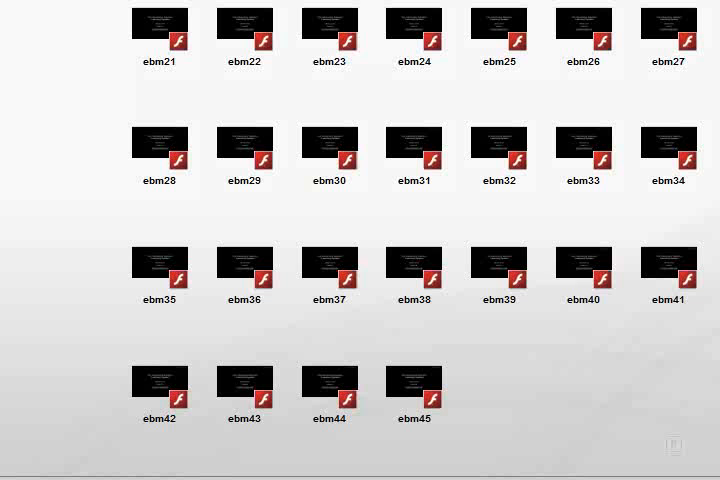
scroll(up, 3)
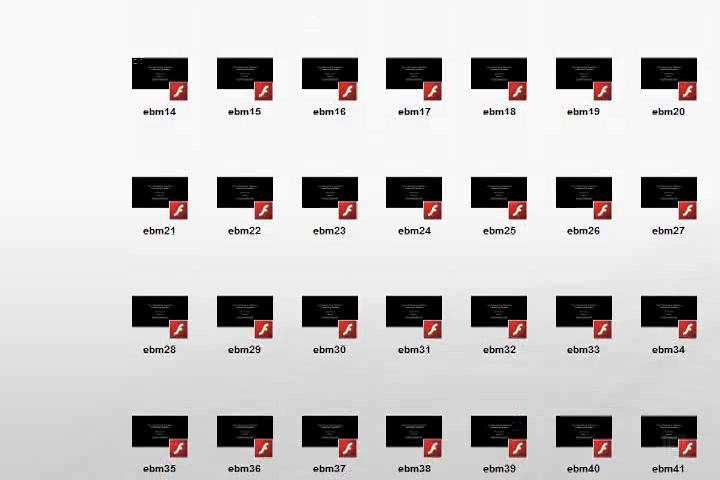
scroll(up, 3)
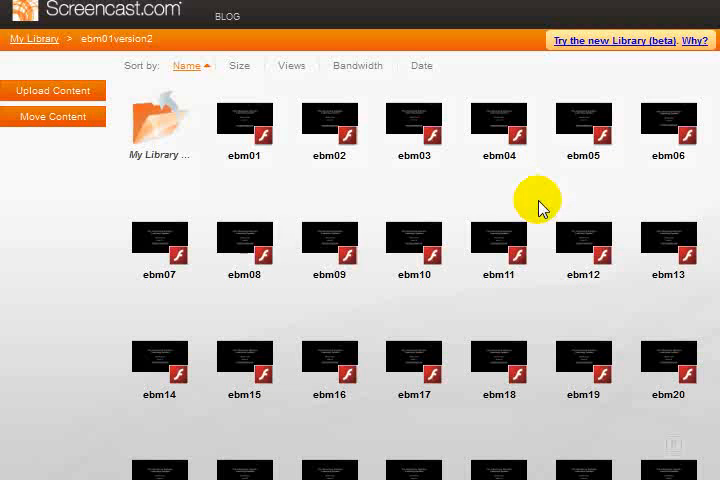
mouse_move(88, 184)
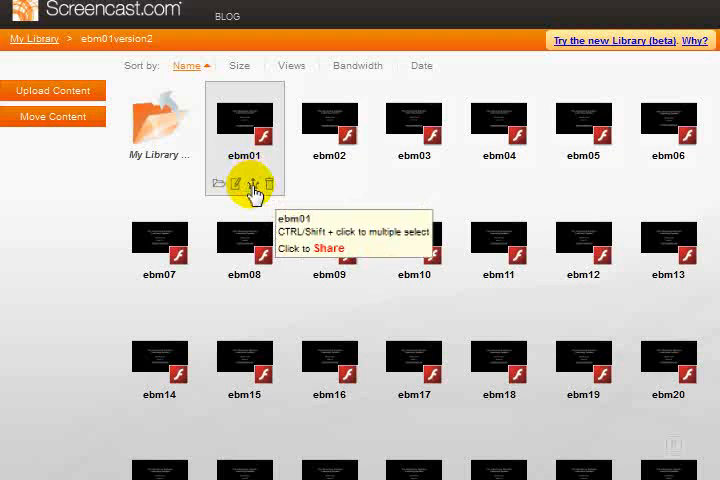
- Copy ebm01's share URL and embed code into Notepad, then dismiss the sharing details with Done
click(328, 246)
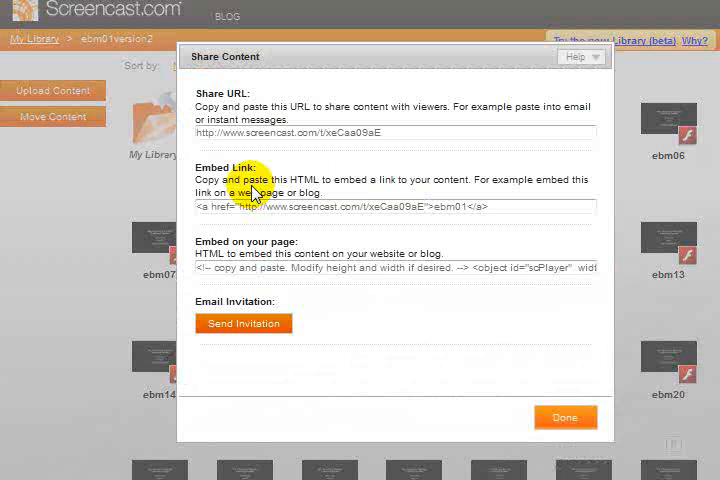
triple_click(390, 132)
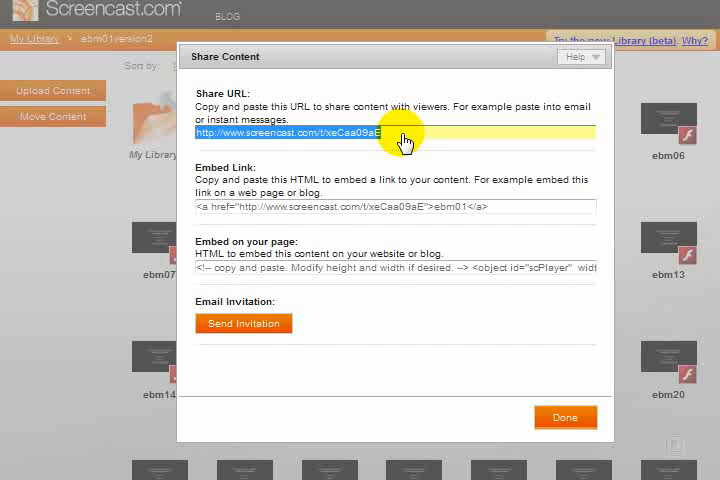
triple_click(396, 208)
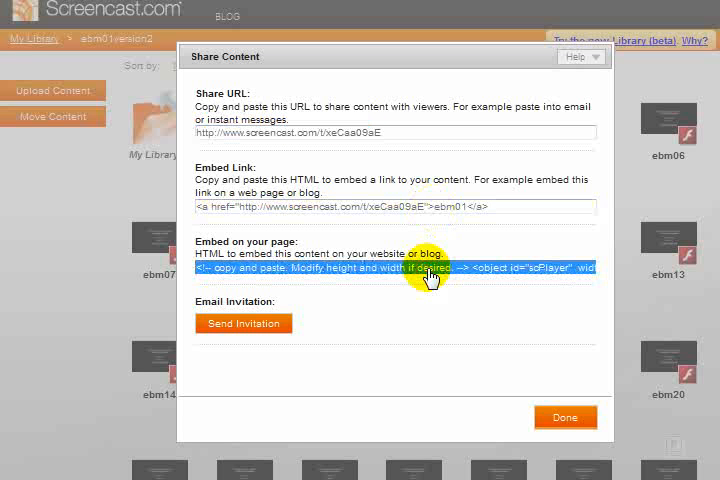
mouse_move(90, 430)
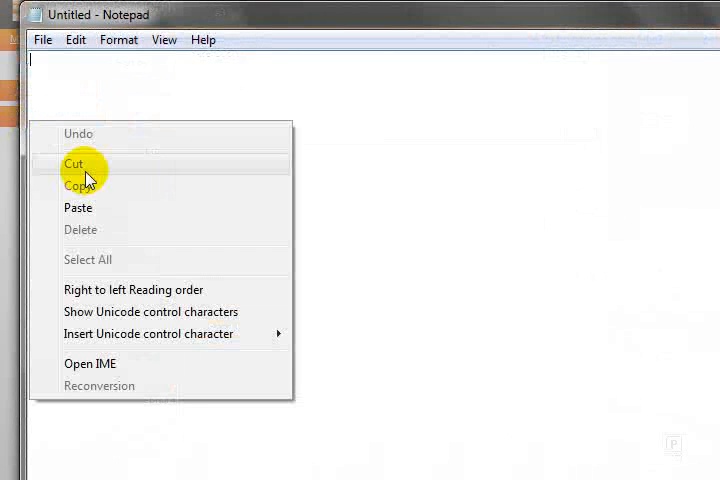
click(76, 208)
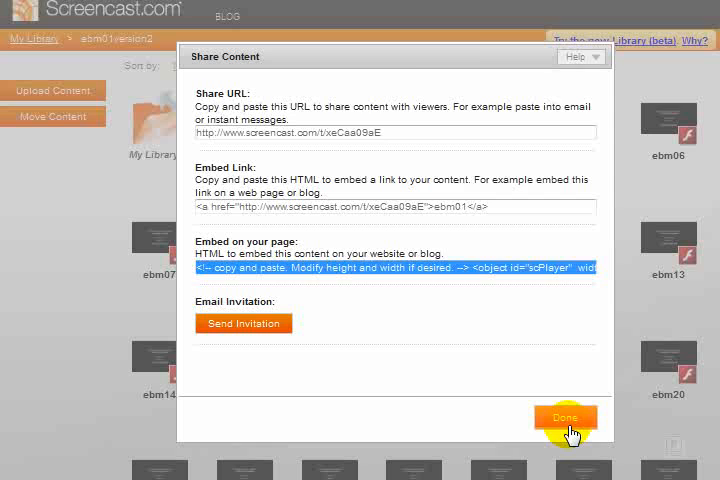
click(564, 416)
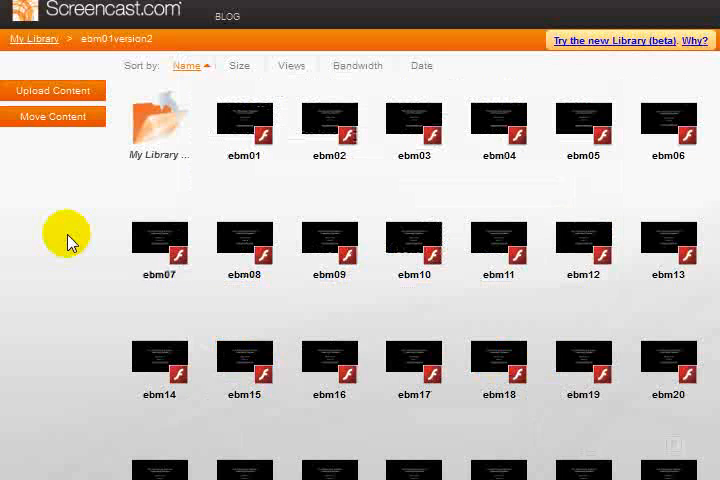
mouse_move(160, 144)
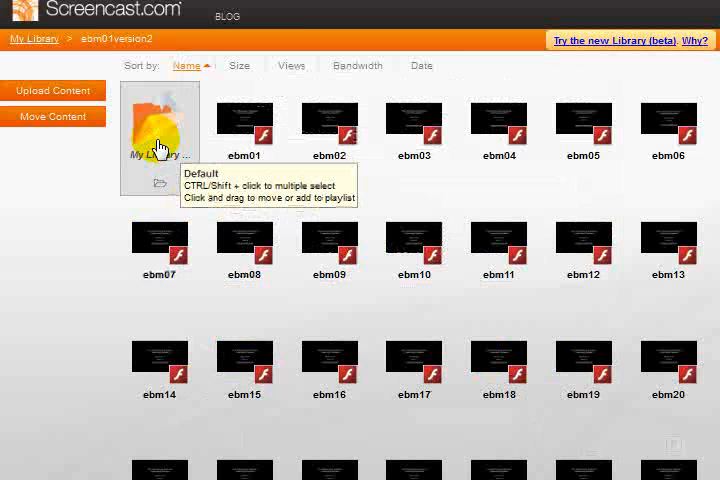
mouse_move(72, 190)
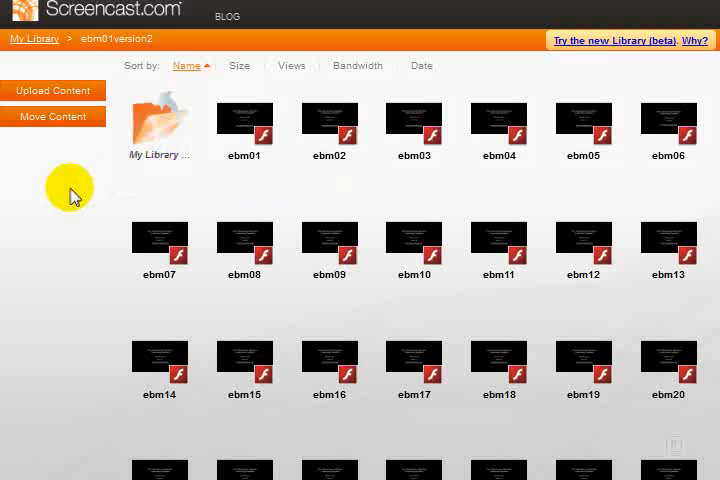
- Return to the top level of My Library via the breadcrumb link
click(34, 38)
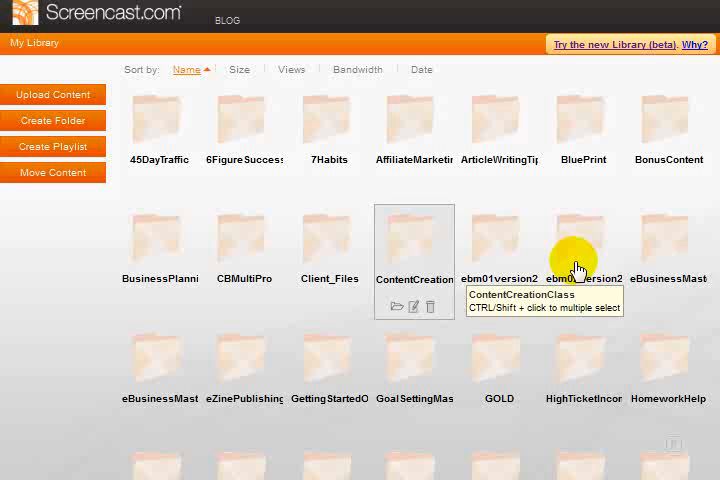
mouse_move(516, 264)
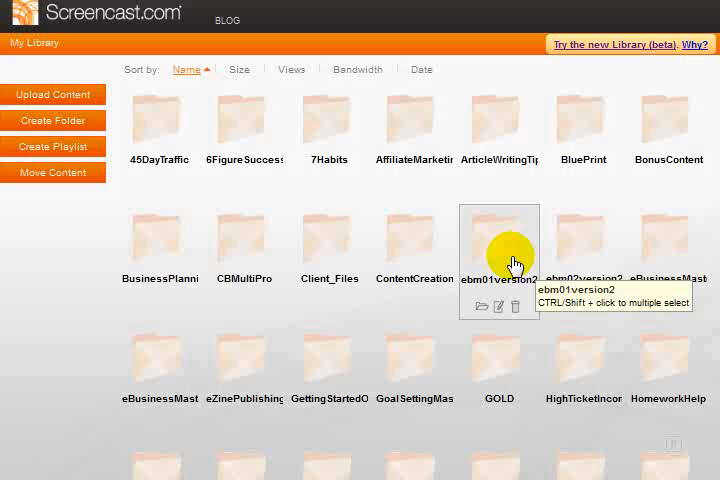
mouse_move(52, 120)
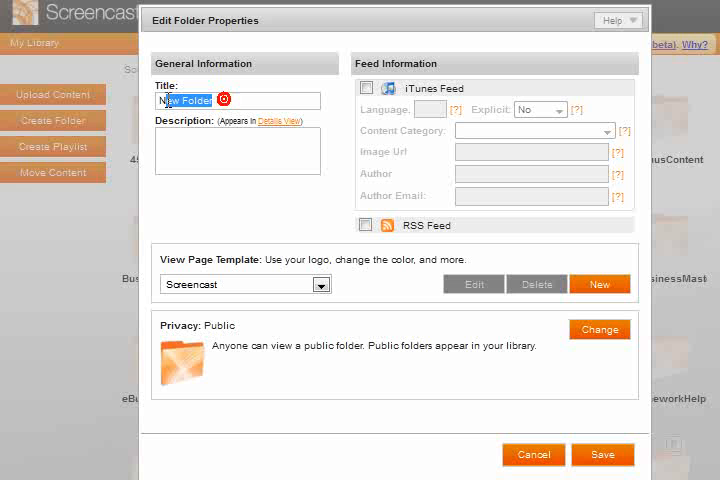
mouse_move(230, 240)
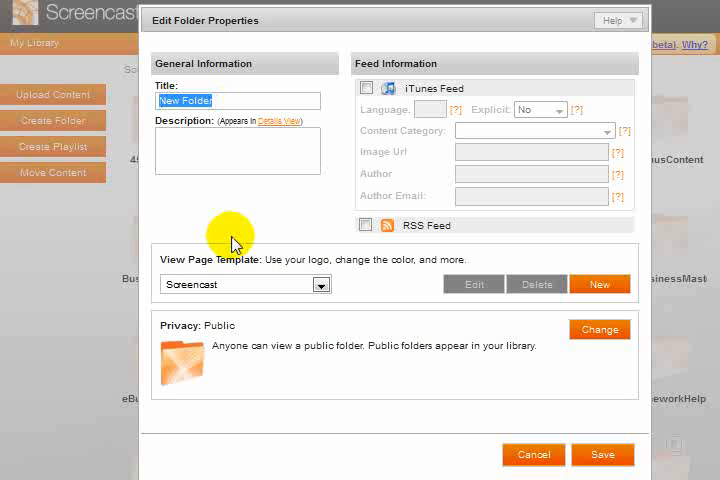
- Title the new folder HomeworkFolder, choose a custom view page template, and leave the iTunes feed off
text(Homework)
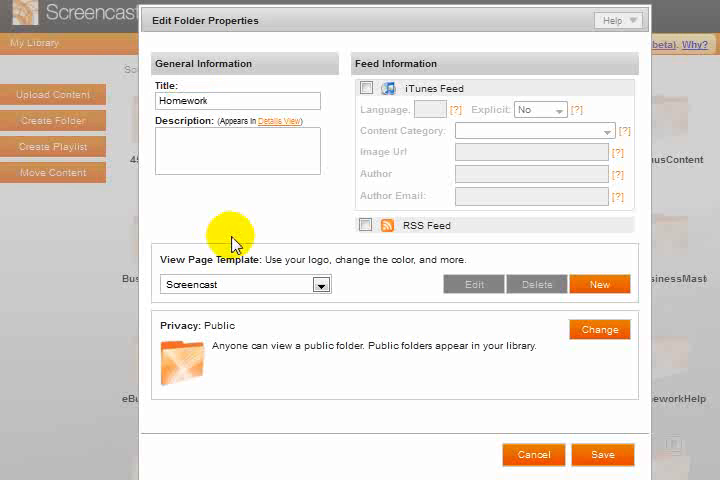
text(Folder)
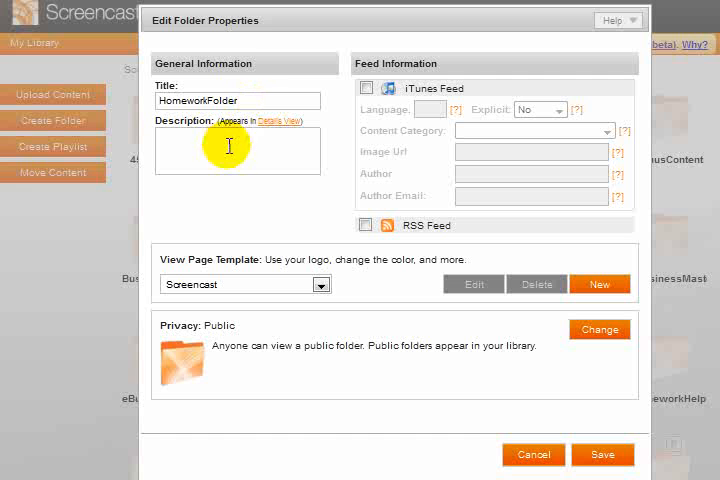
mouse_move(290, 190)
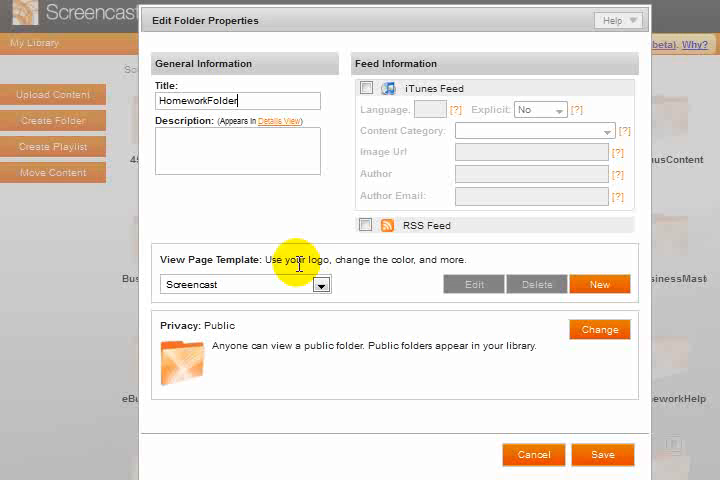
mouse_move(204, 296)
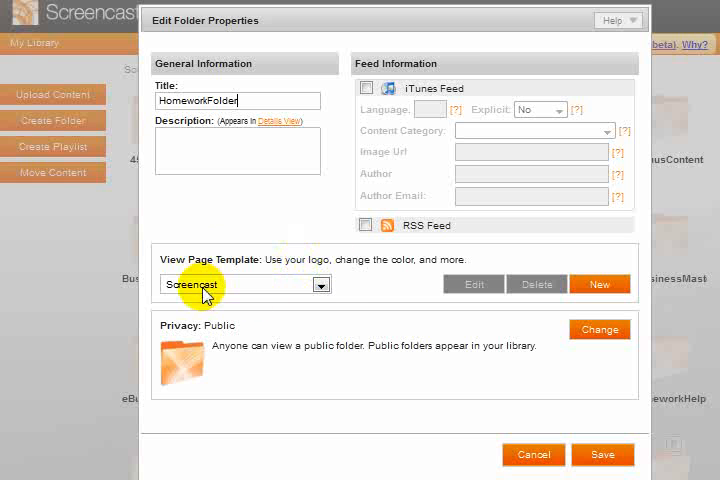
click(320, 284)
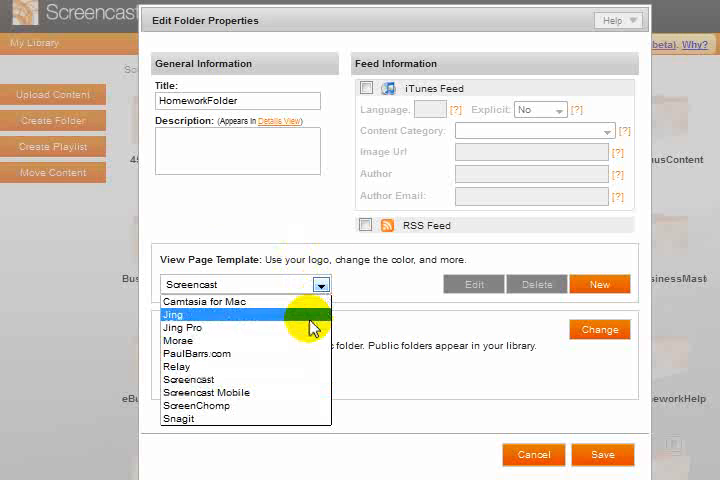
click(198, 352)
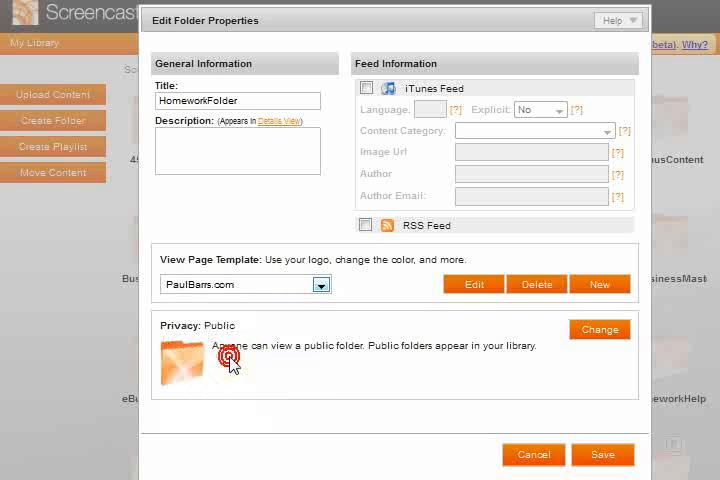
mouse_move(232, 304)
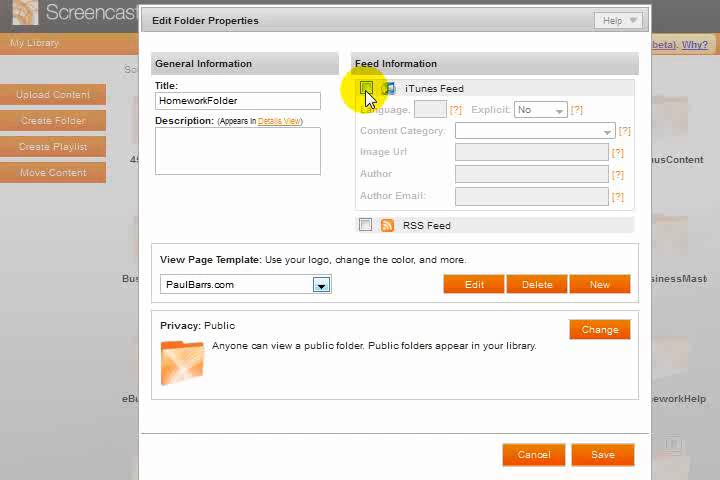
click(366, 88)
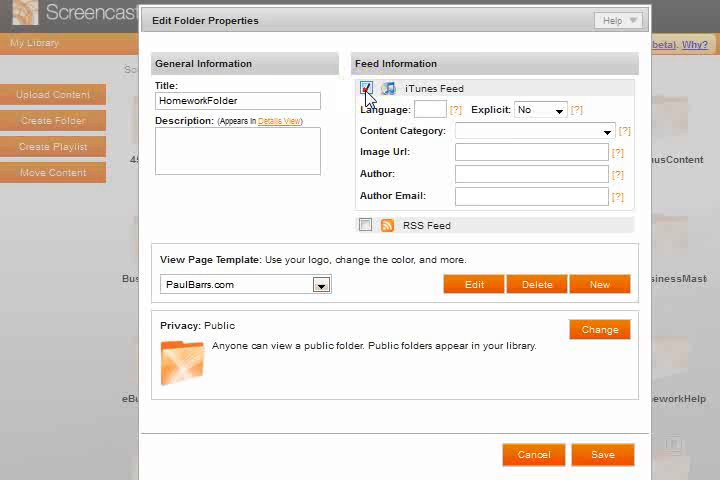
click(366, 88)
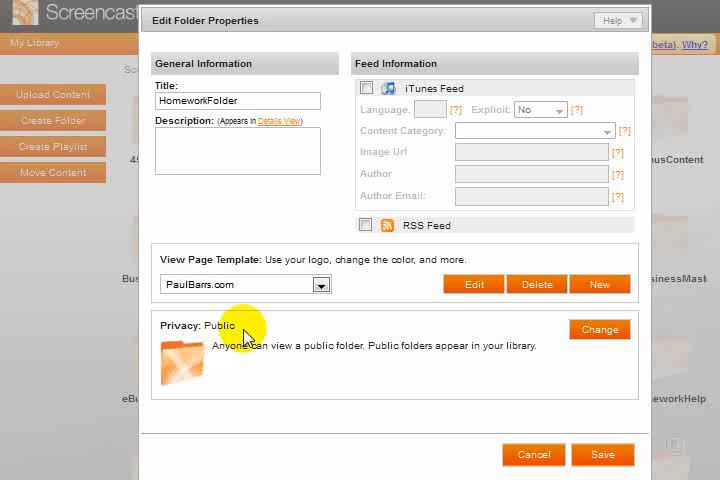
mouse_move(600, 328)
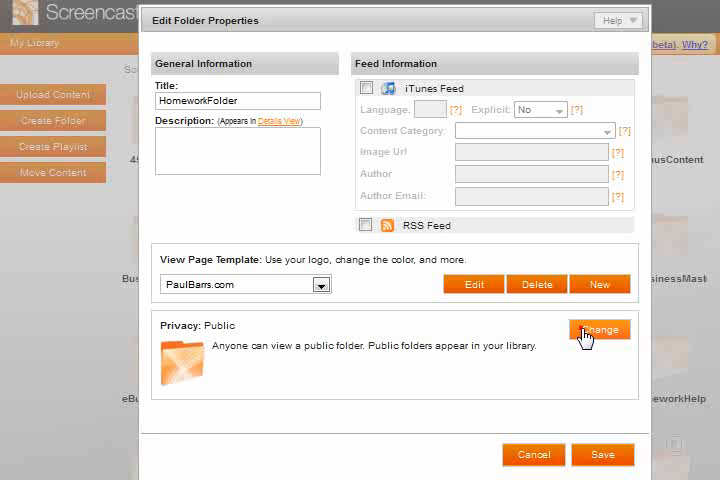
mouse_move(596, 340)
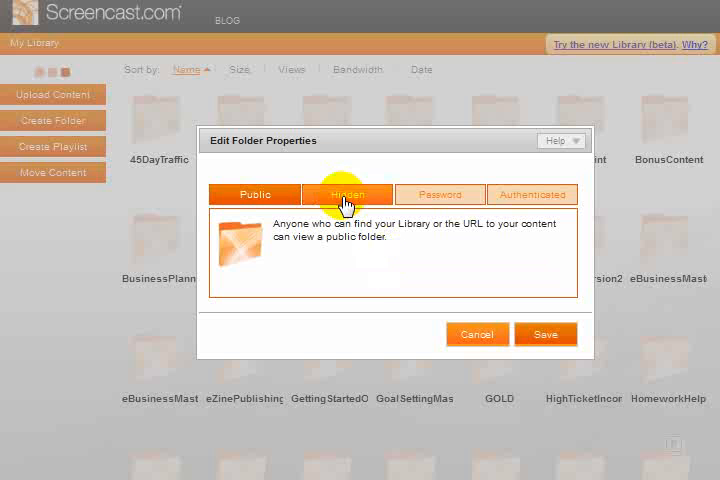
- Compare the hidden and password privacy options, choose Hidden for the folder and save it
click(348, 194)
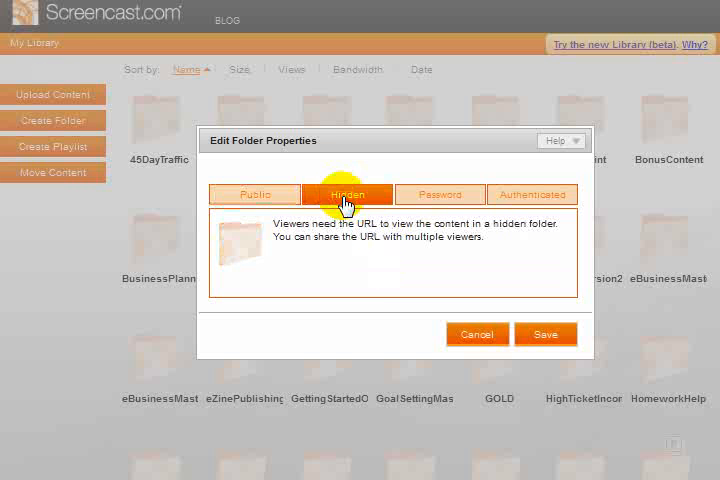
mouse_move(408, 420)
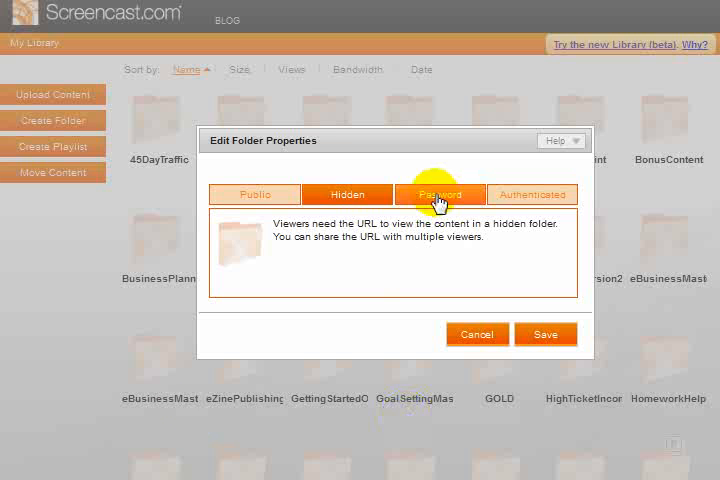
click(440, 194)
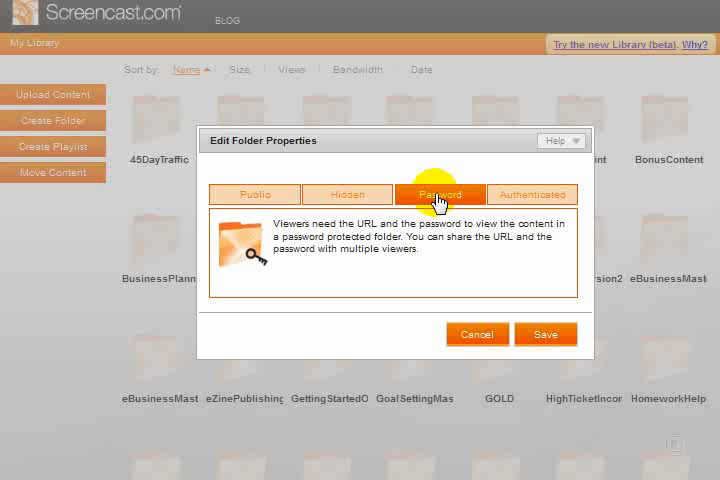
mouse_move(482, 258)
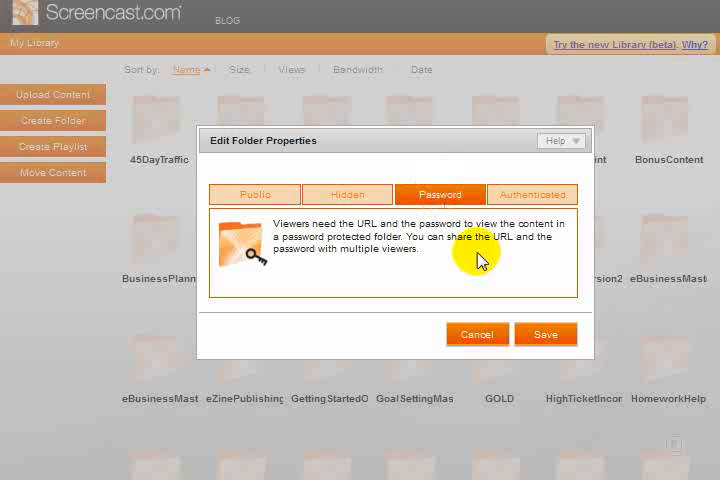
mouse_move(392, 270)
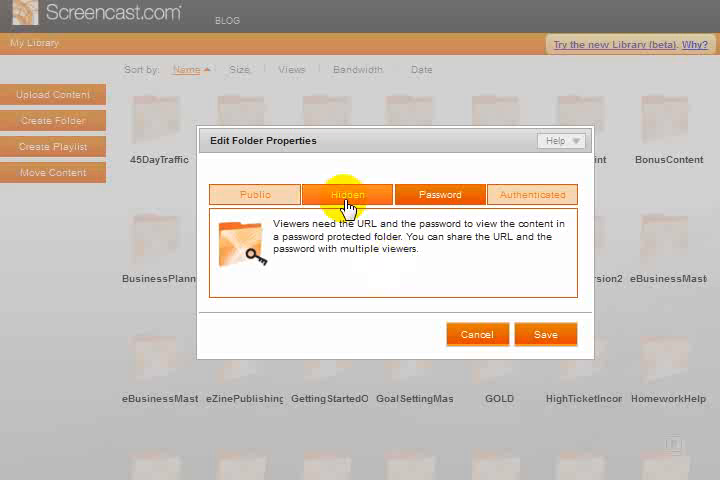
click(532, 194)
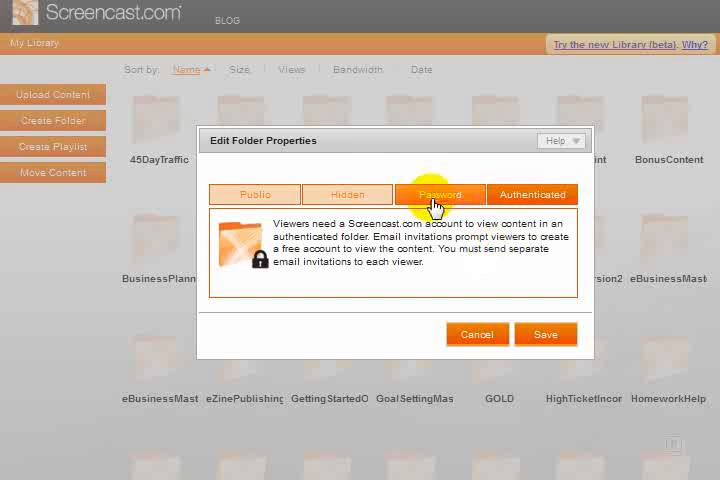
click(348, 194)
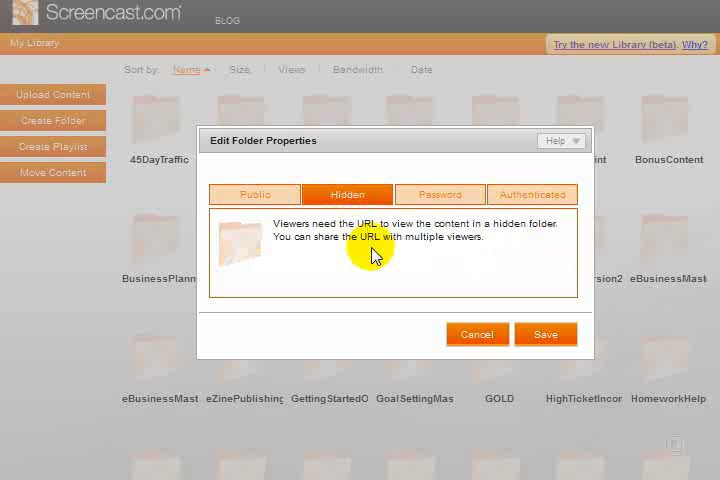
mouse_move(378, 224)
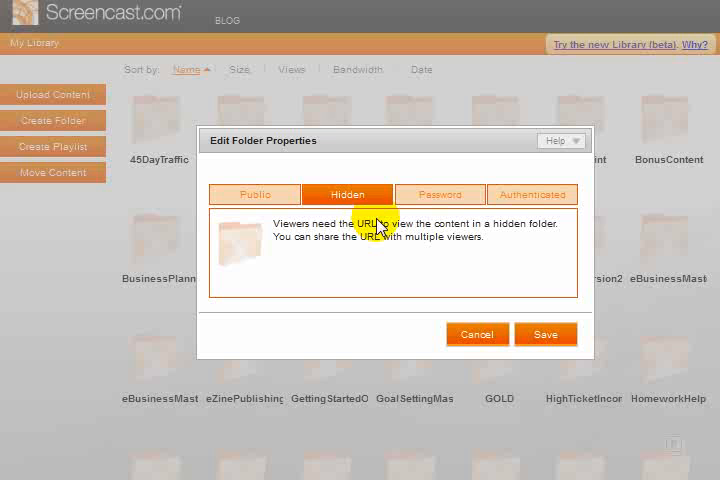
mouse_move(362, 254)
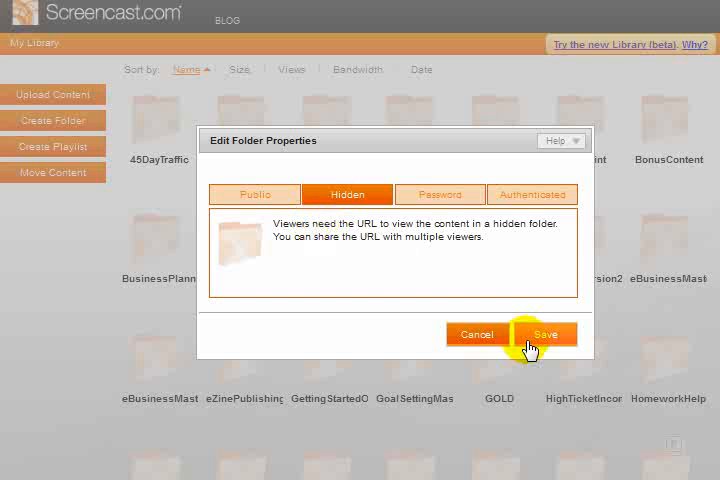
click(546, 334)
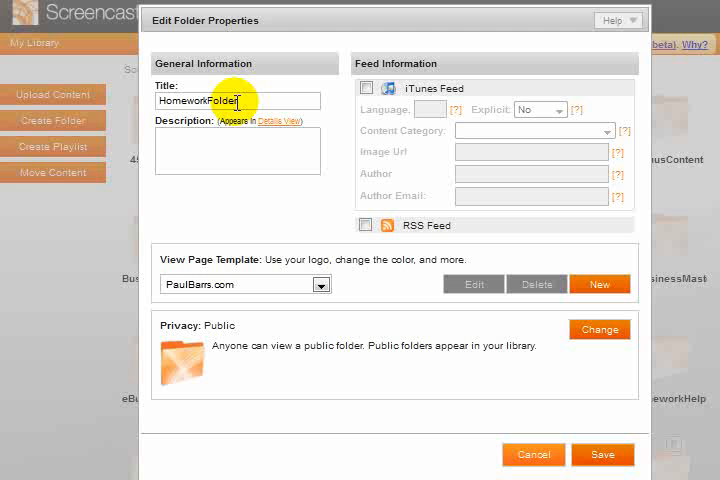
- Cancel out of HomeworkFolder's Edit Folder Properties dialog back to My Library
click(236, 140)
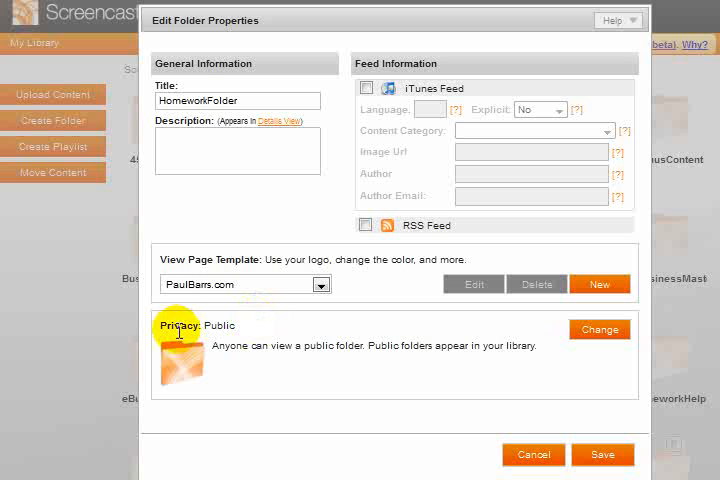
mouse_move(584, 354)
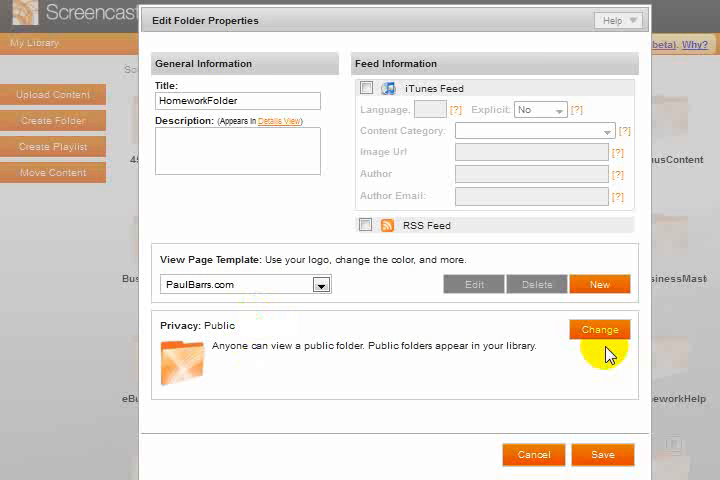
mouse_move(492, 336)
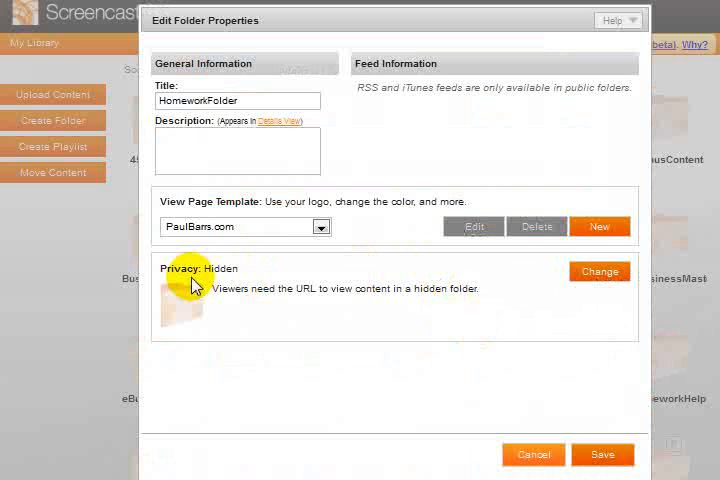
mouse_move(368, 288)
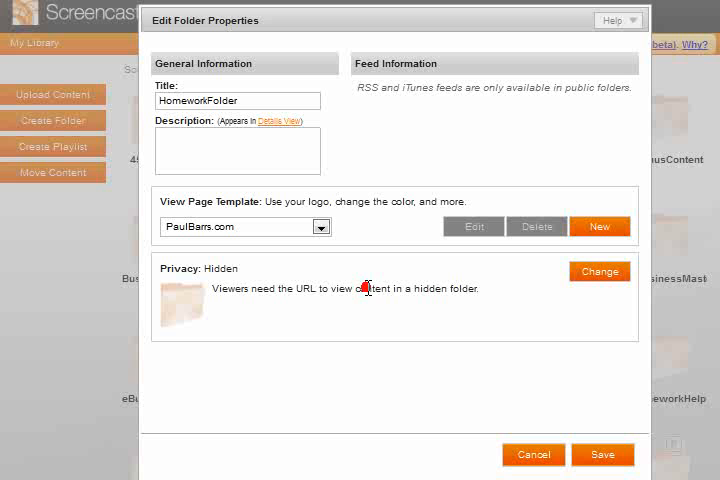
mouse_move(460, 132)
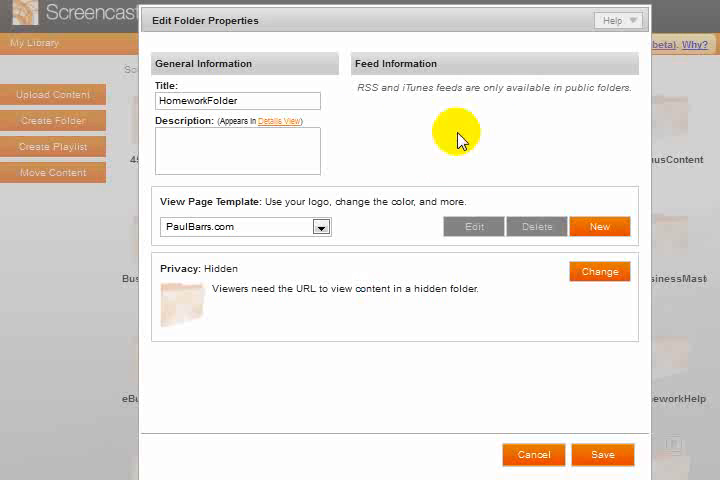
mouse_move(596, 460)
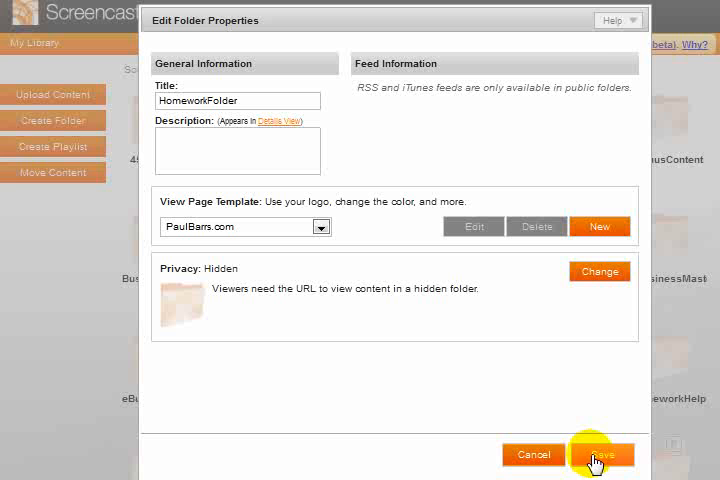
click(596, 454)
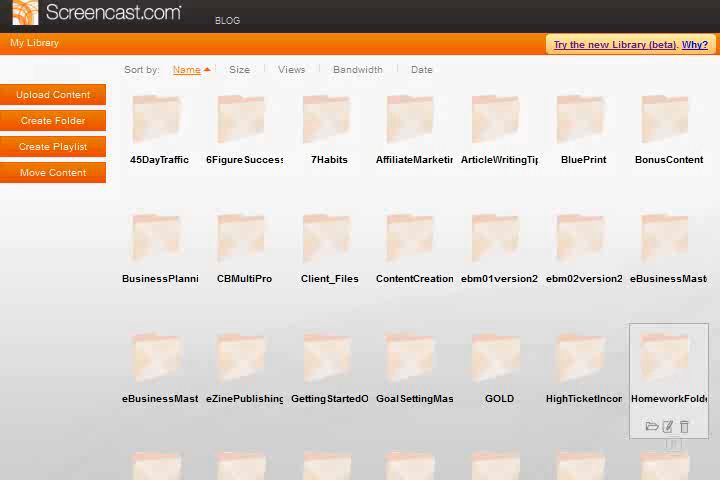
- Open the empty HomeworkFolder and start adding content to it
scroll(down, 3)
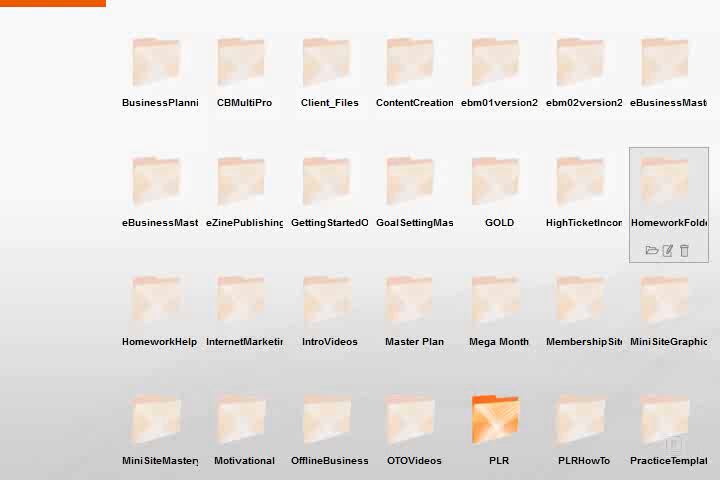
mouse_move(652, 262)
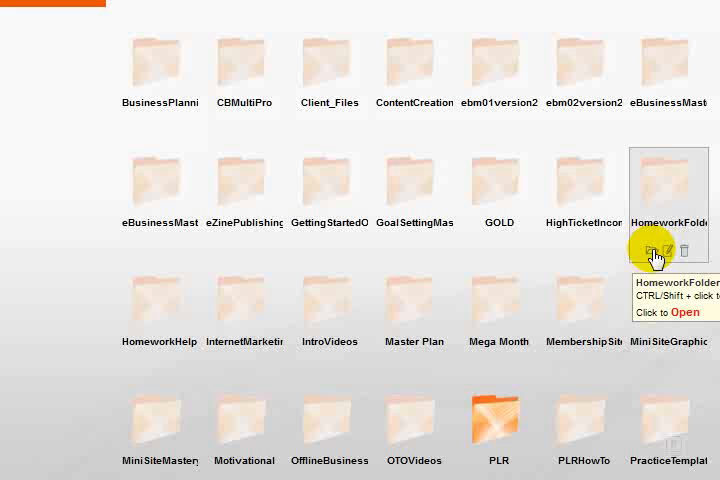
mouse_move(680, 256)
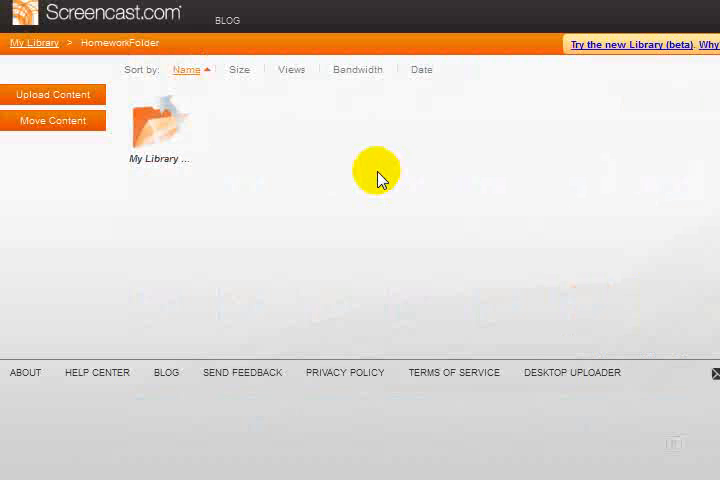
mouse_move(54, 94)
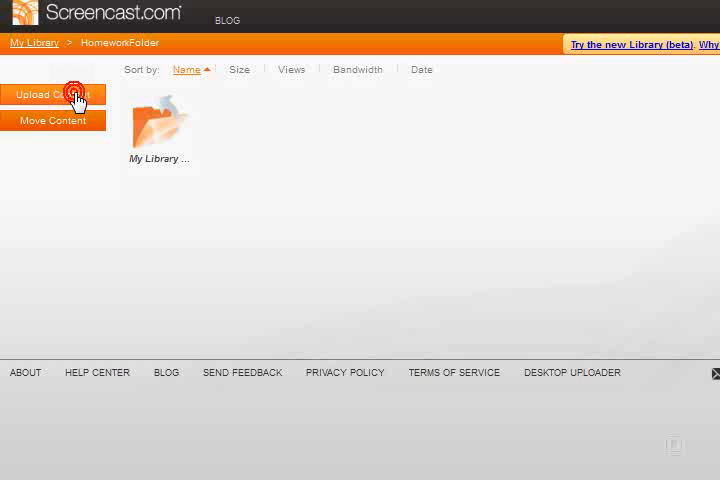
click(54, 94)
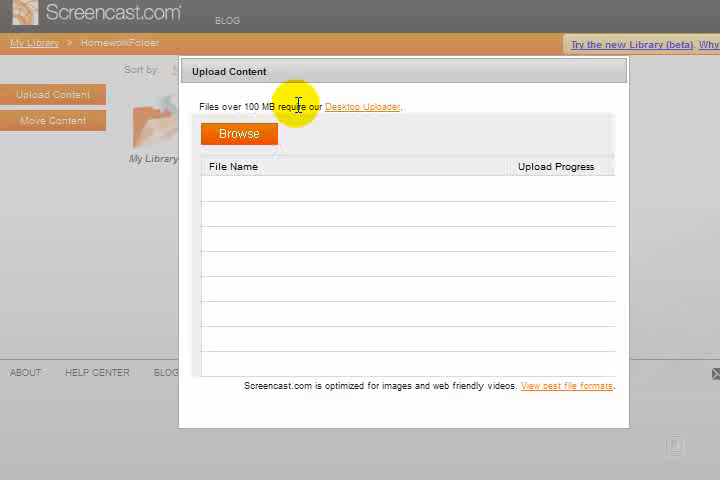
mouse_move(360, 126)
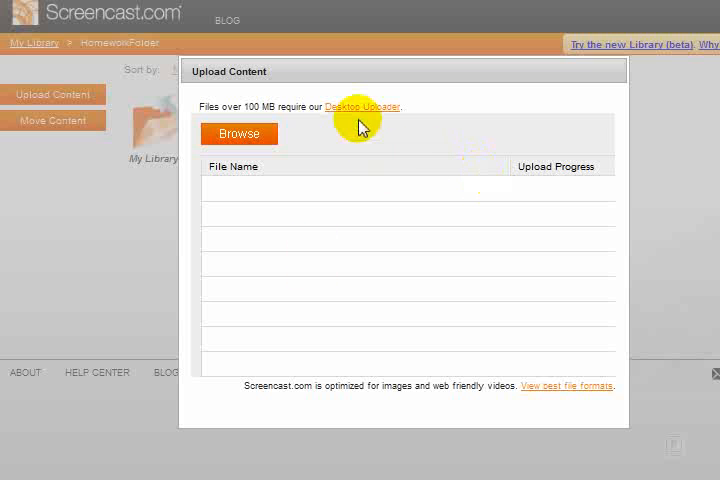
mouse_move(360, 112)
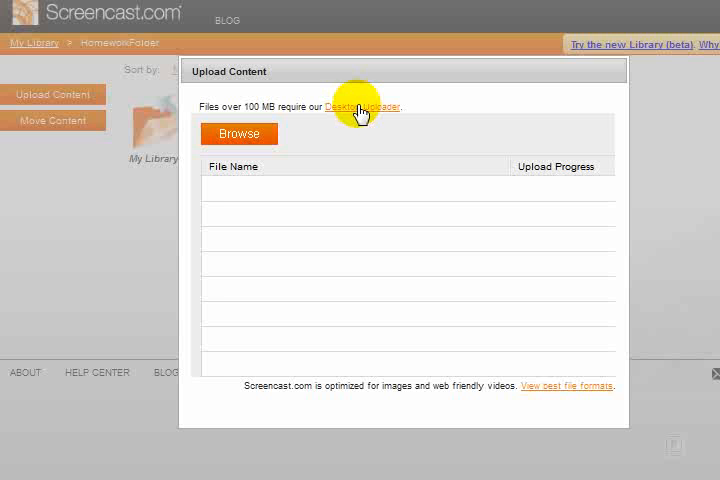
mouse_move(350, 152)
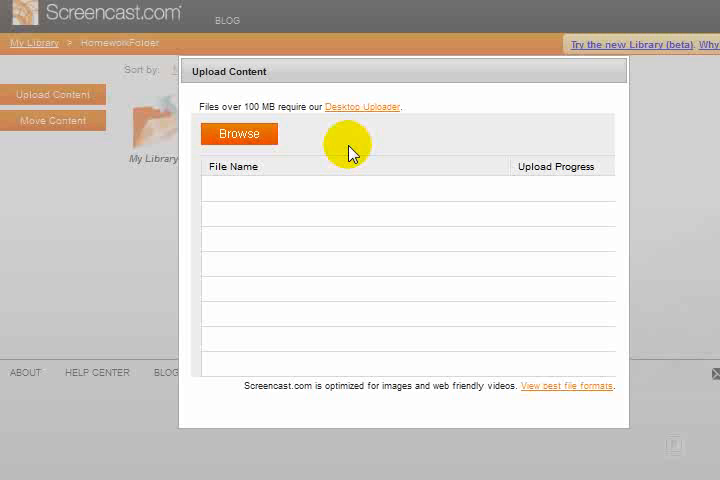
mouse_move(352, 152)
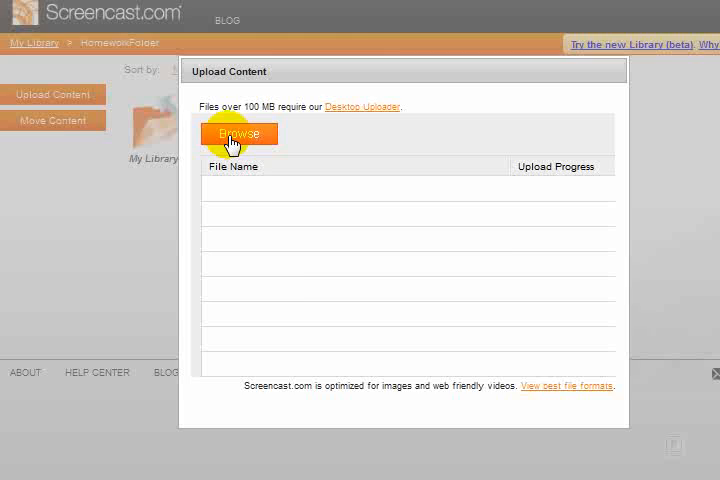
- Browse the computer's My Videos Business folder down to the ClickbankHelpRequest video
click(240, 132)
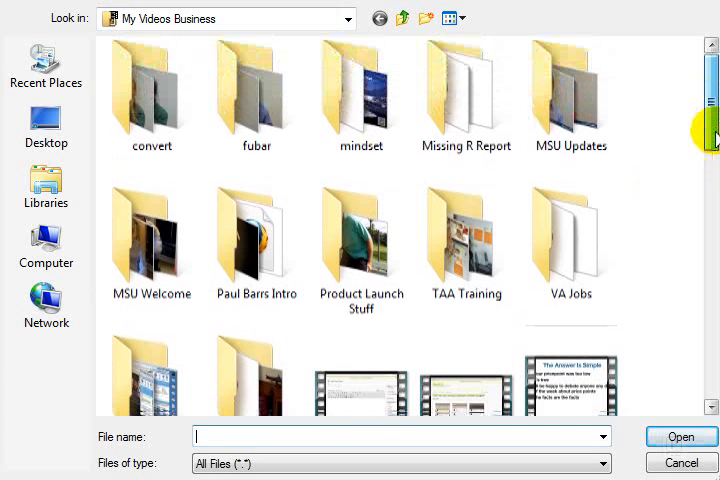
scroll(down, 3)
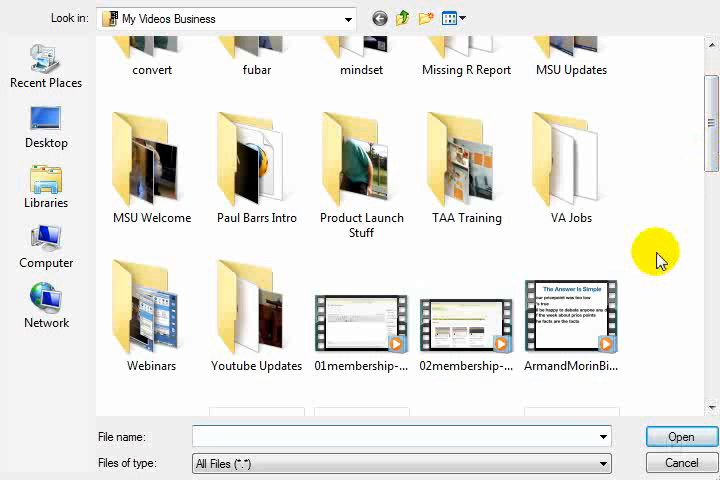
scroll(down, 3)
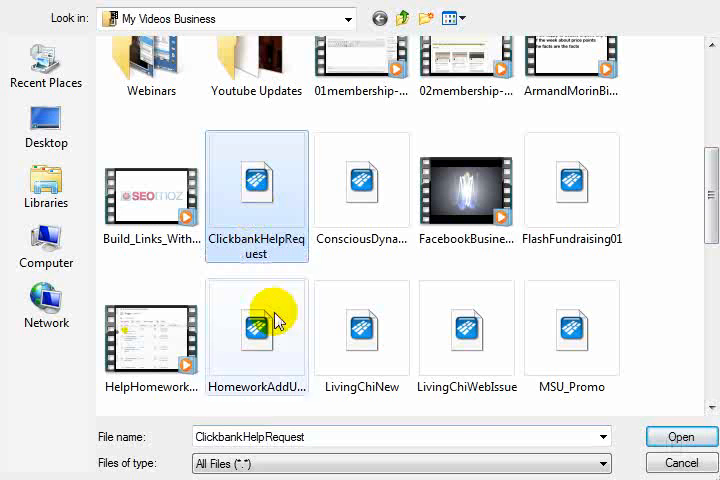
- Upload ClickbankHelpRequest.flv into HomeworkFolder and close the finished upload panel
click(680, 436)
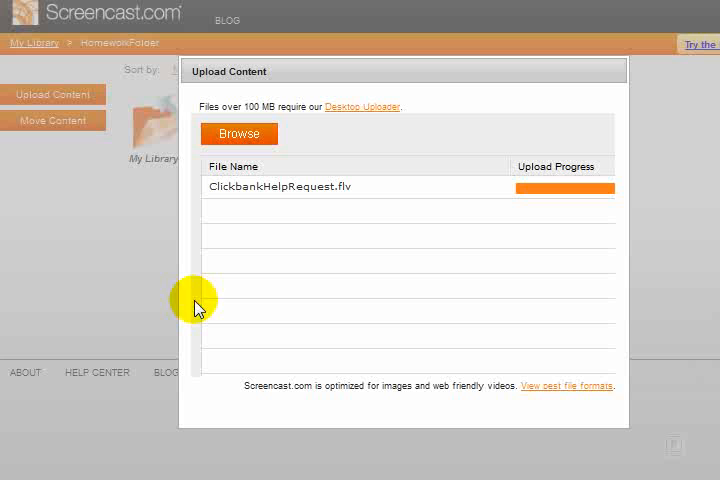
mouse_move(184, 272)
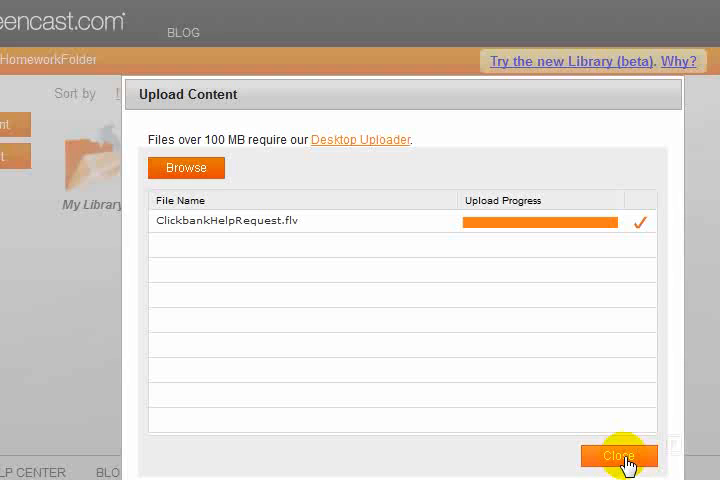
click(618, 456)
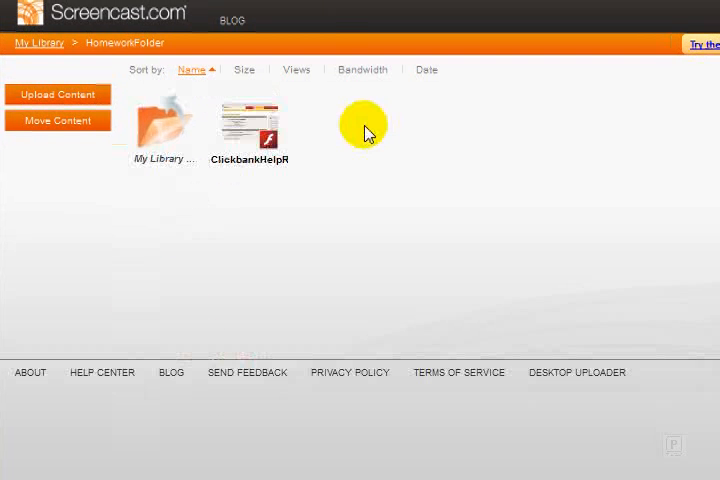
mouse_move(256, 196)
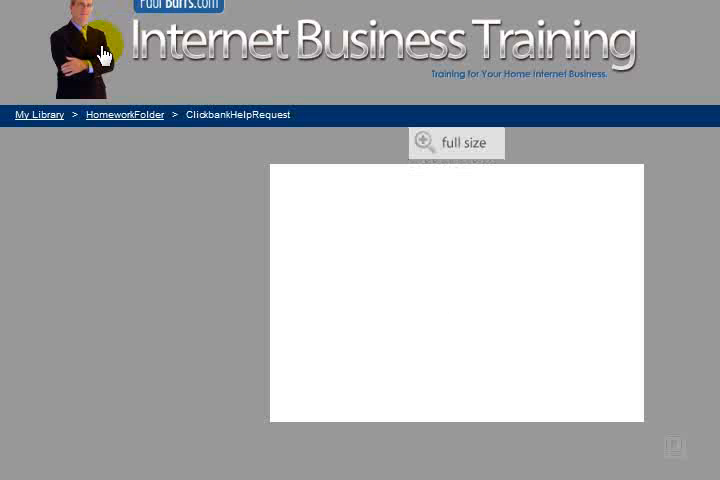
mouse_move(448, 56)
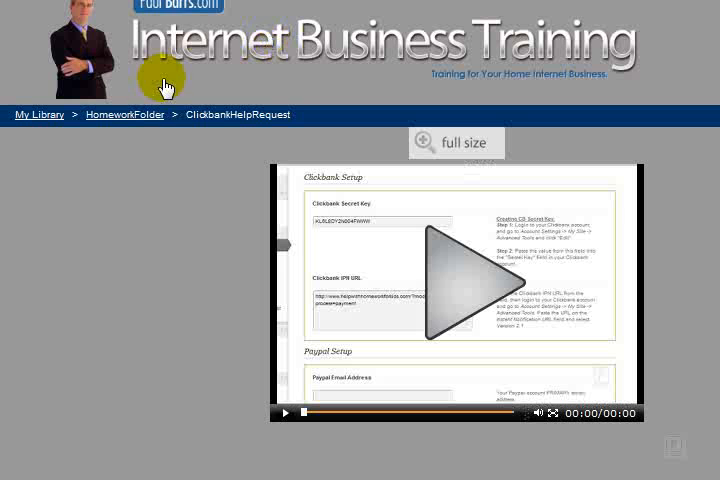
mouse_move(200, 270)
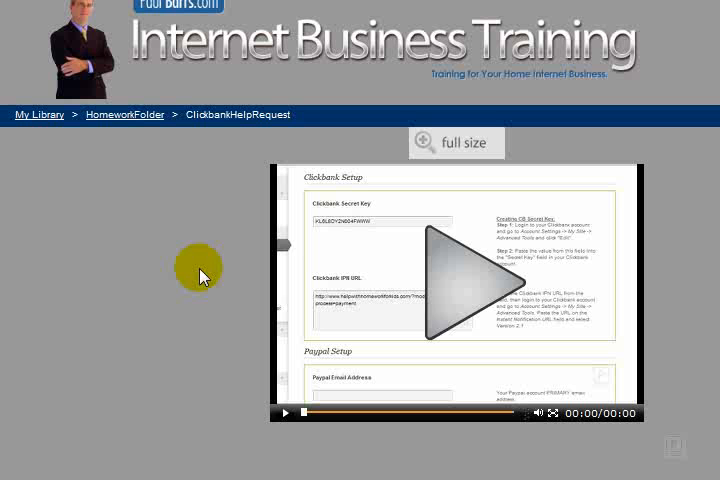
mouse_move(190, 224)
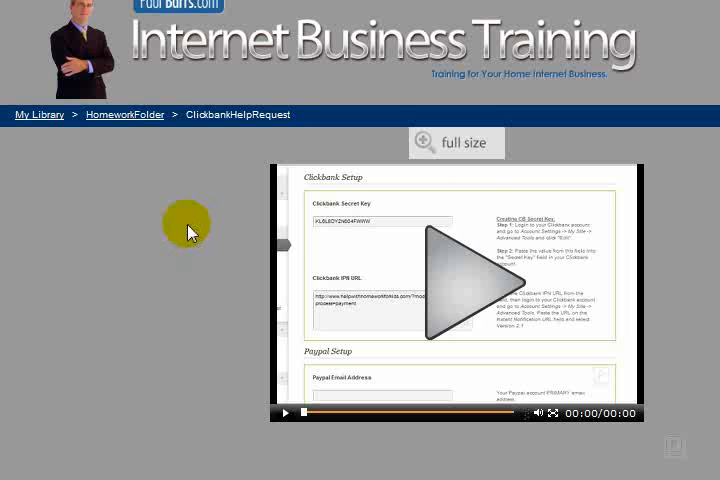
- Scroll the ClickbankHelpRequest video's custom page to review its file details
scroll(down, 3)
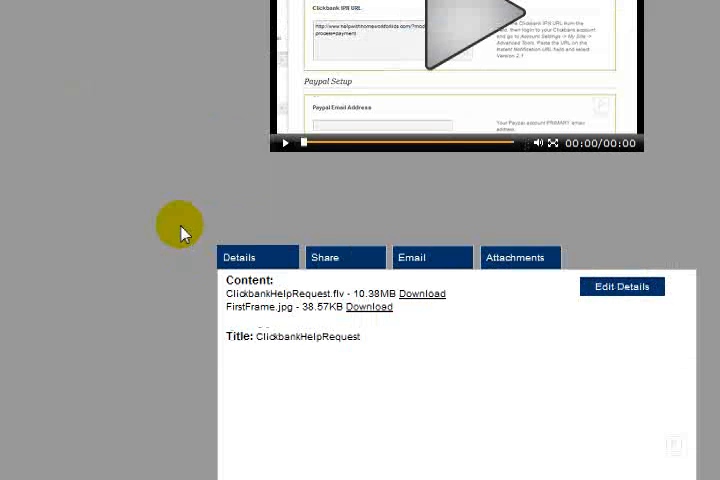
mouse_move(312, 218)
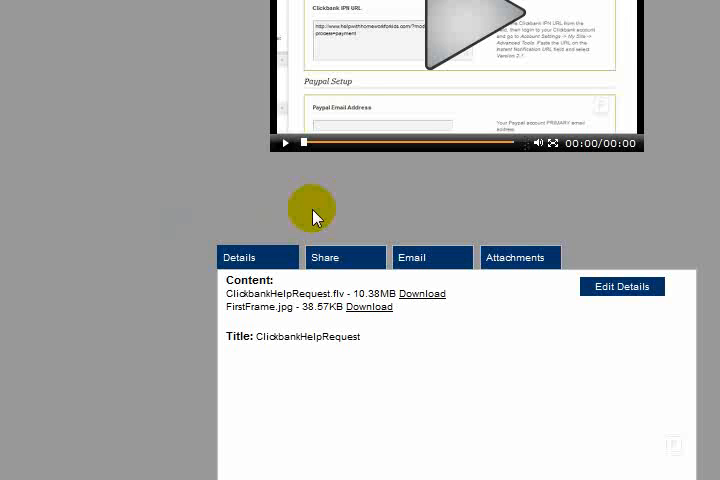
scroll(up, 3)
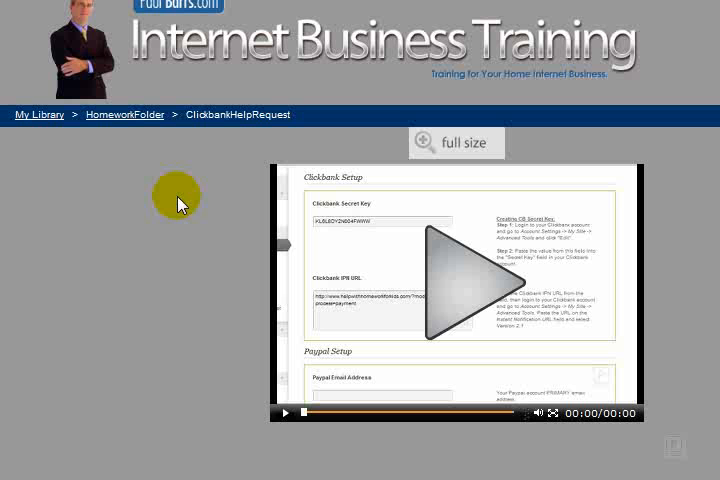
mouse_move(152, 188)
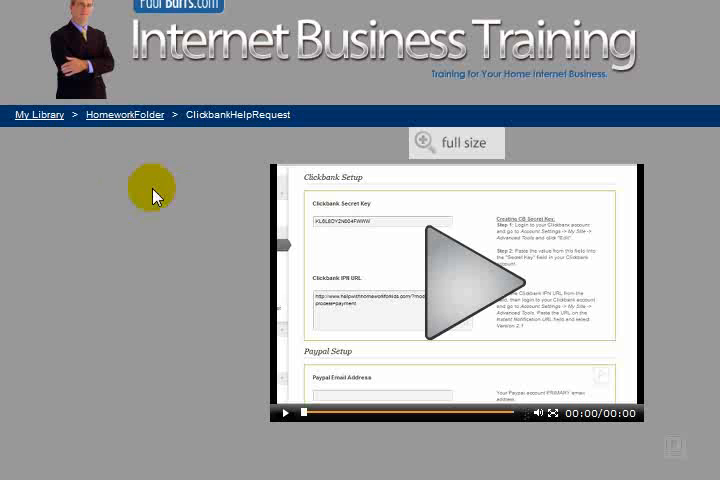
- Return to My Library and scroll down through the folder listing toward eZinePublishing
click(40, 114)
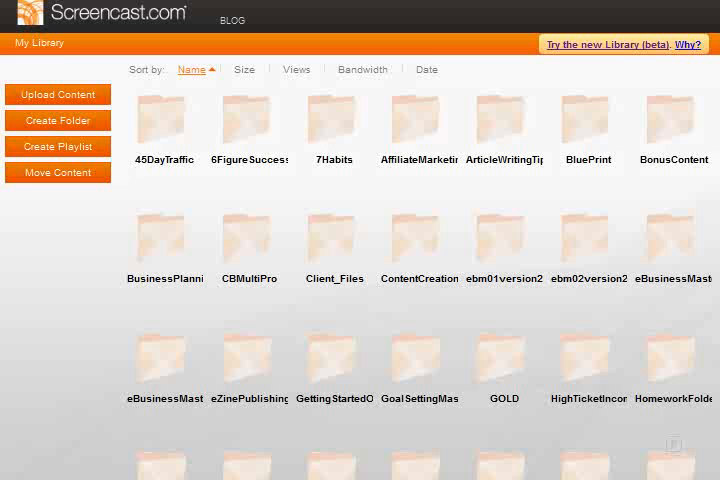
scroll(down, 3)
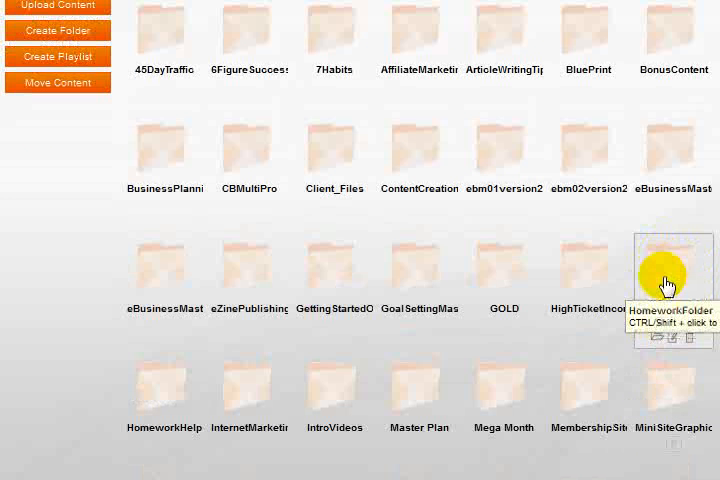
mouse_move(658, 342)
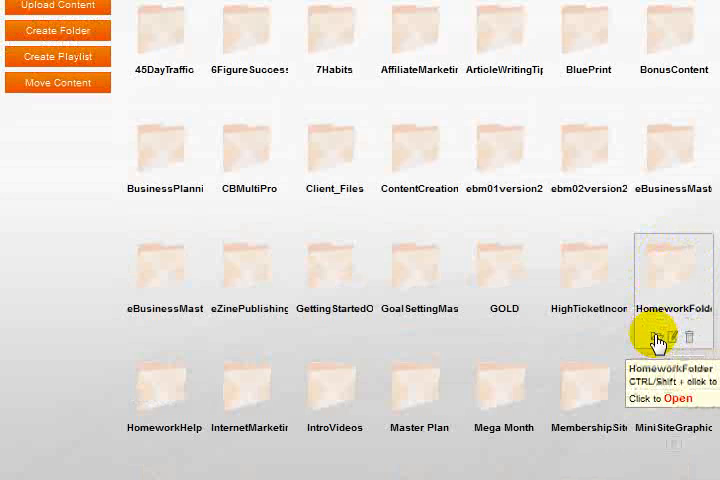
mouse_move(656, 290)
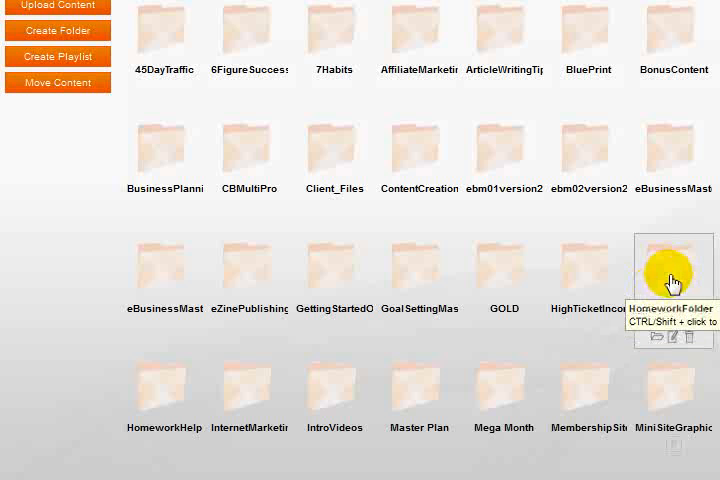
scroll(down, 3)
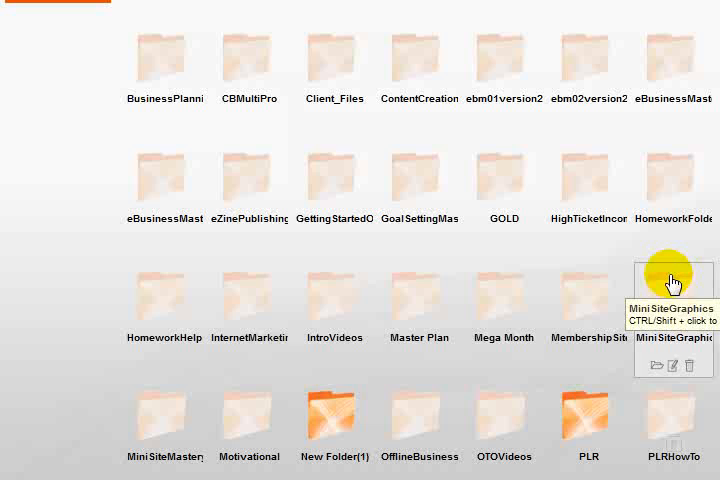
mouse_move(250, 300)
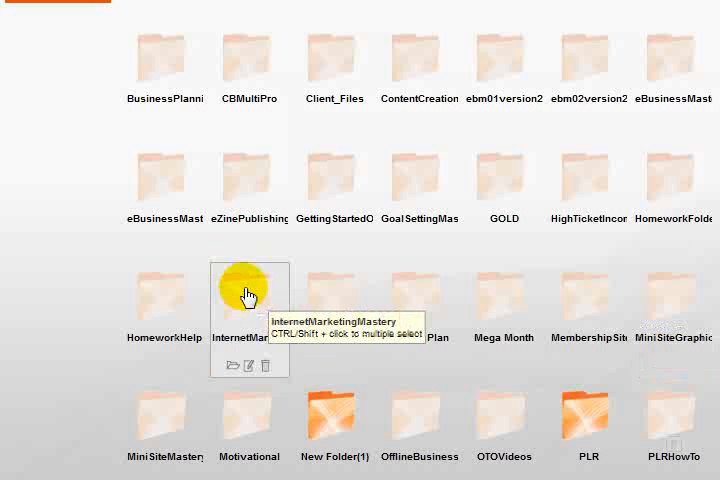
mouse_move(420, 300)
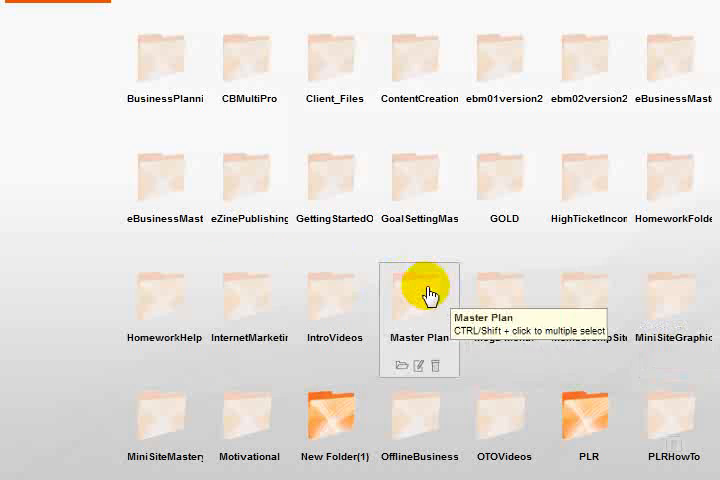
mouse_move(500, 300)
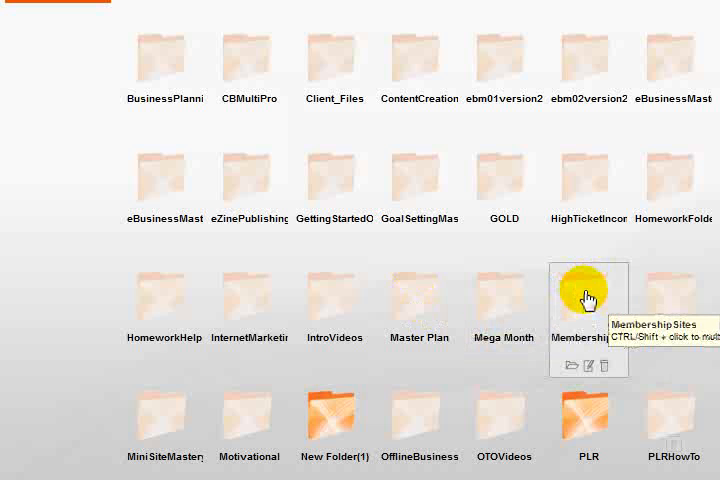
mouse_move(678, 302)
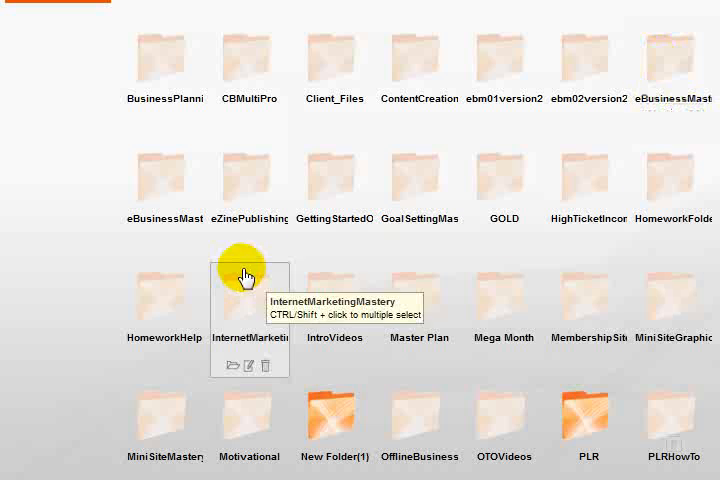
mouse_move(150, 246)
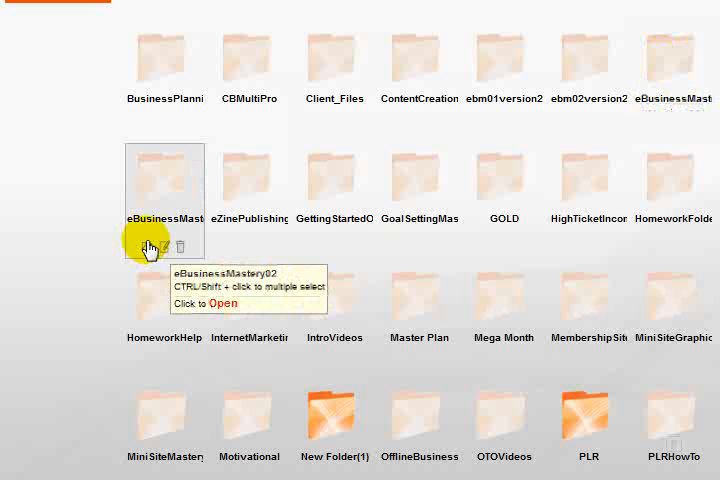
mouse_move(228, 208)
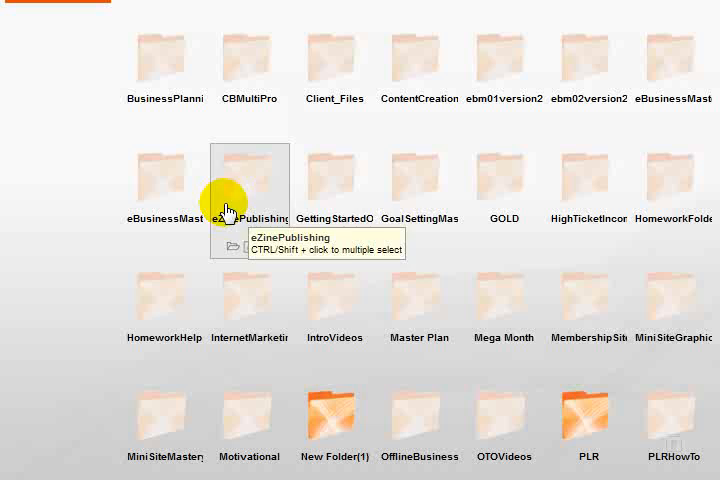
mouse_move(230, 258)
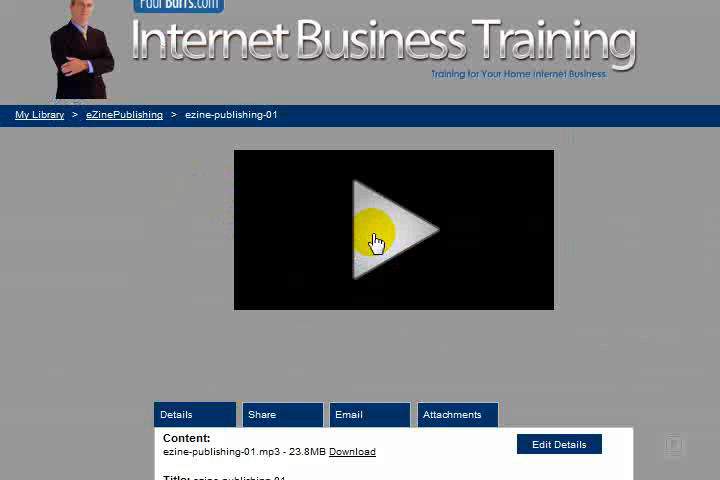
mouse_move(144, 200)
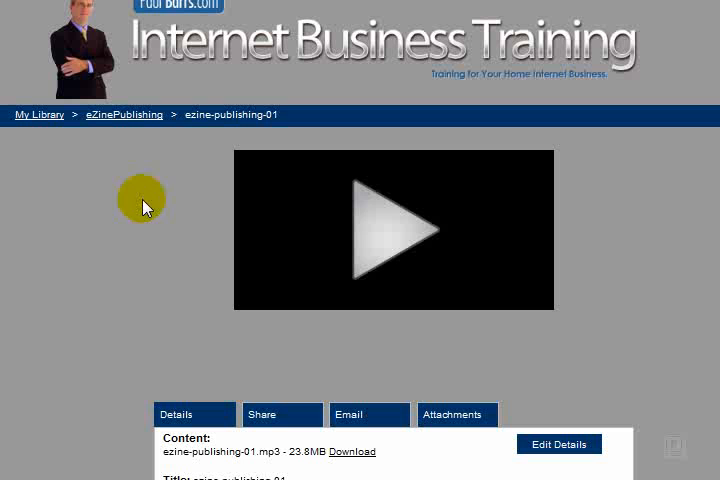
mouse_move(146, 204)
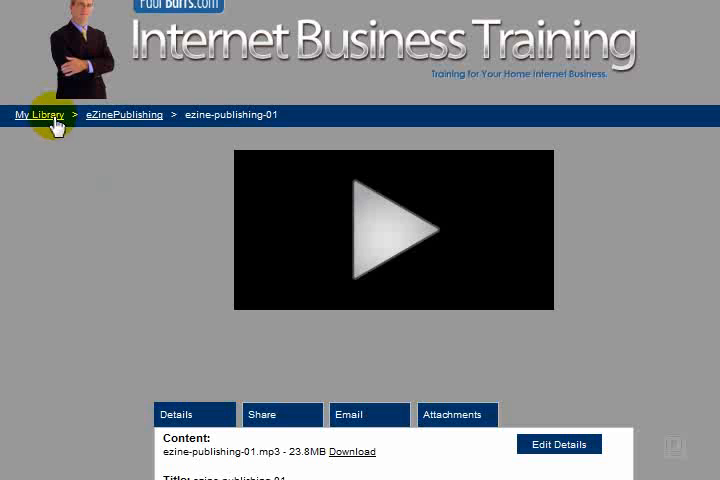
- Return to the library from the video page and scroll down the listing
click(40, 114)
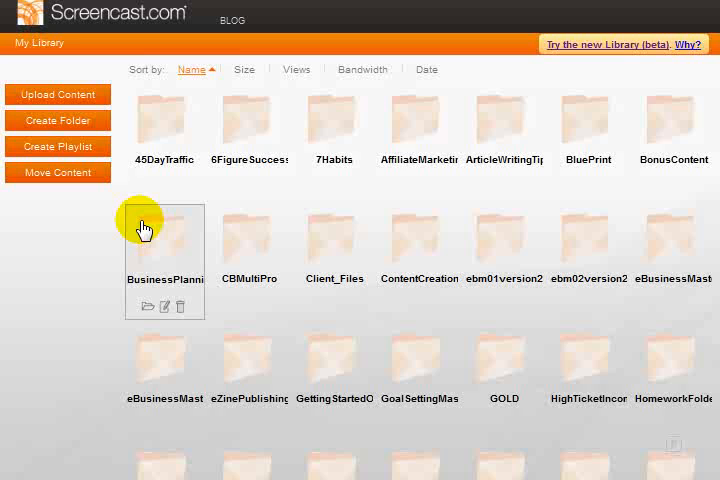
scroll(down, 3)
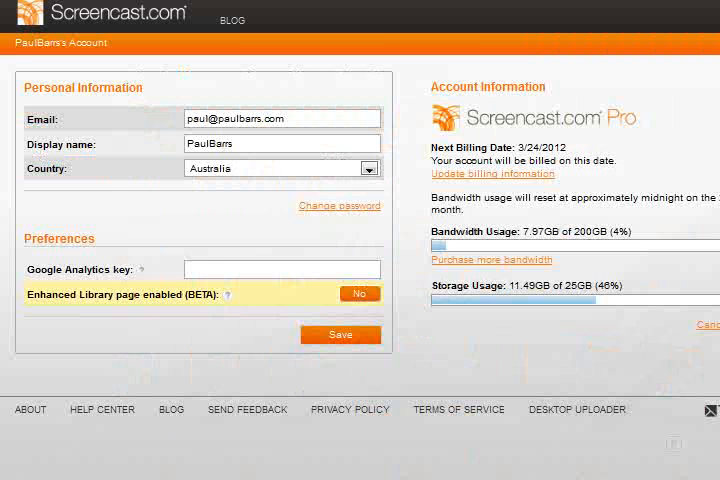
mouse_move(480, 232)
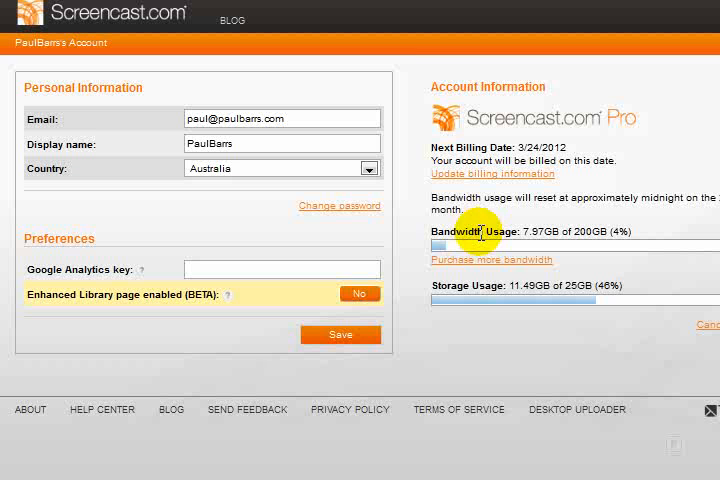
mouse_move(448, 12)
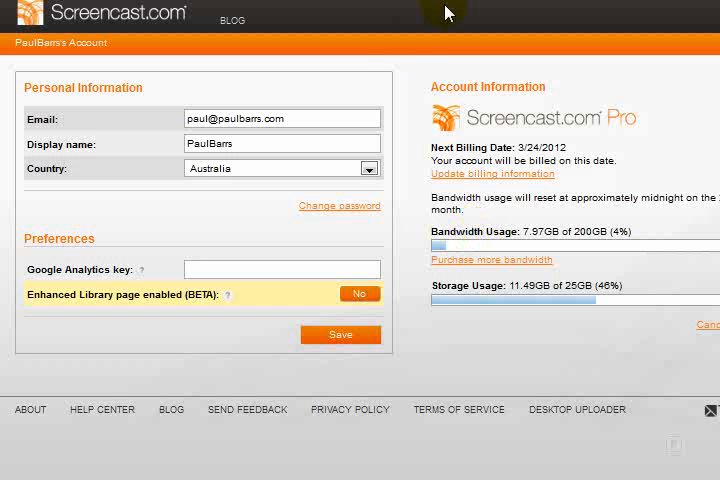
mouse_move(436, 204)
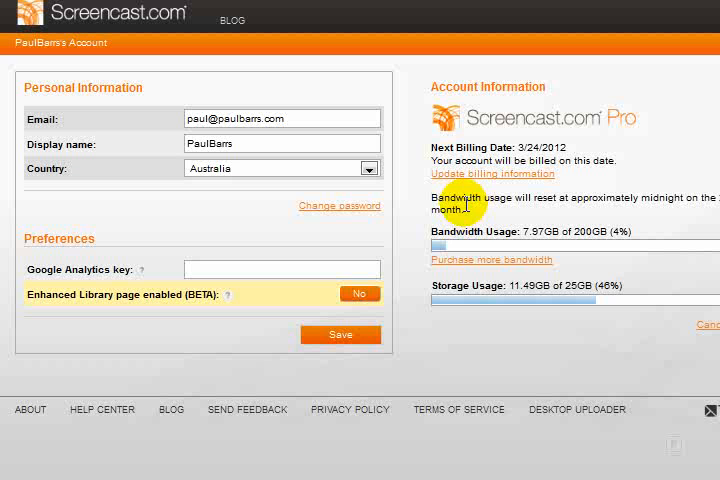
mouse_move(608, 238)
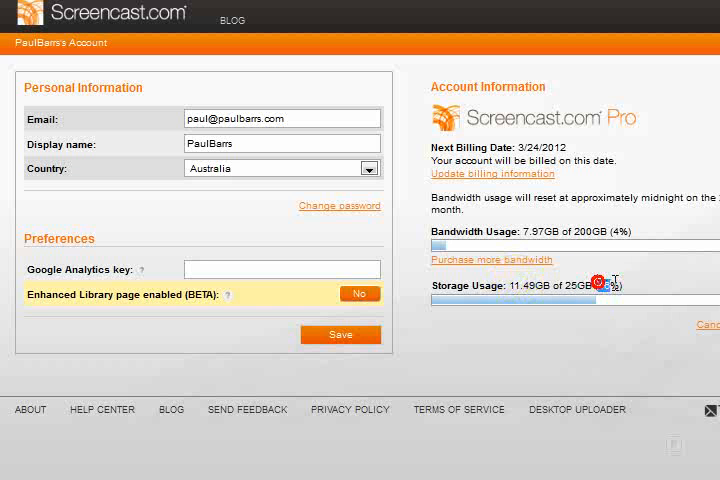
mouse_move(536, 330)
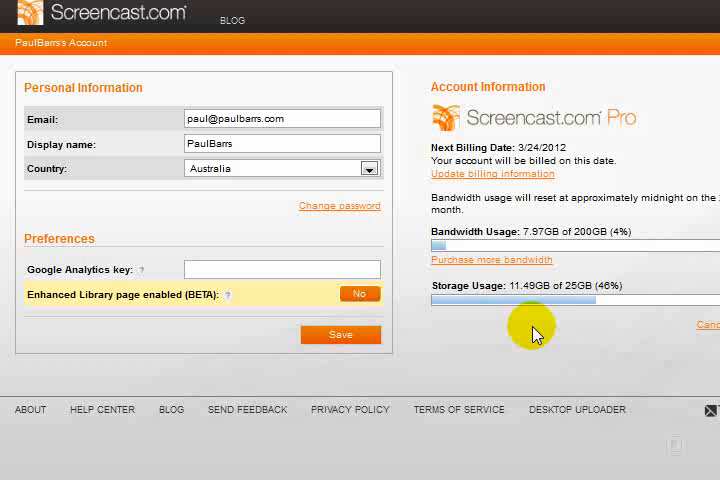
mouse_move(460, 250)
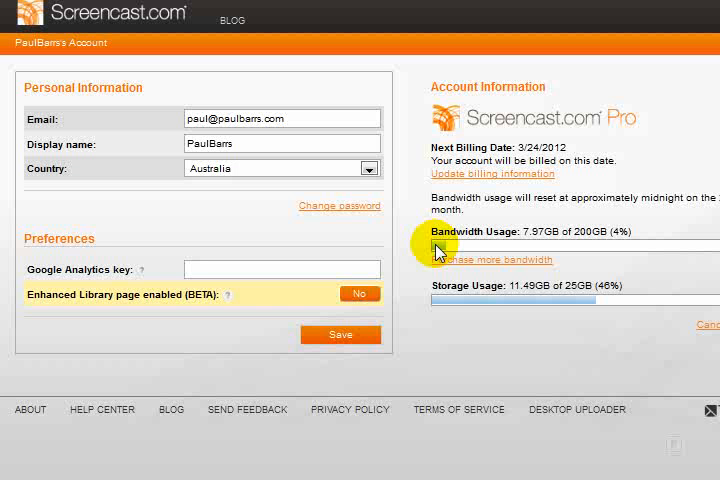
- Go back to the top-level library of folders from the account page
double_click(532, 232)
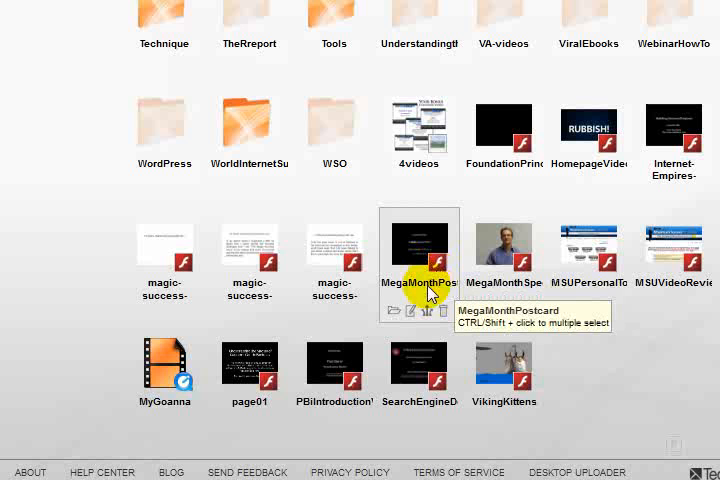
mouse_move(500, 378)
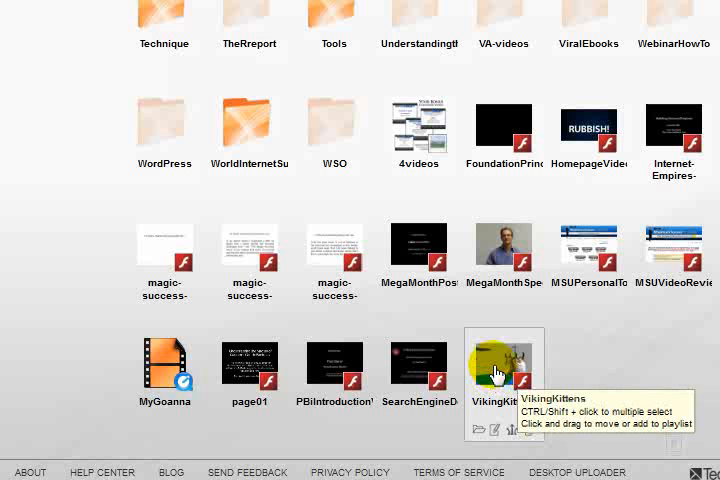
mouse_move(580, 364)
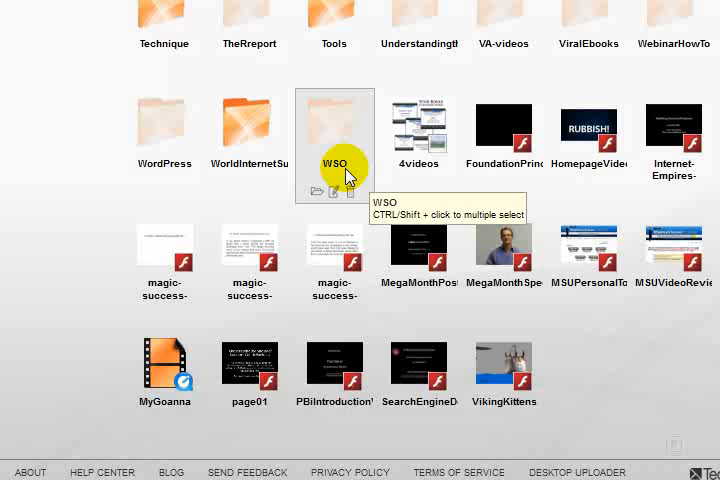
mouse_move(560, 330)
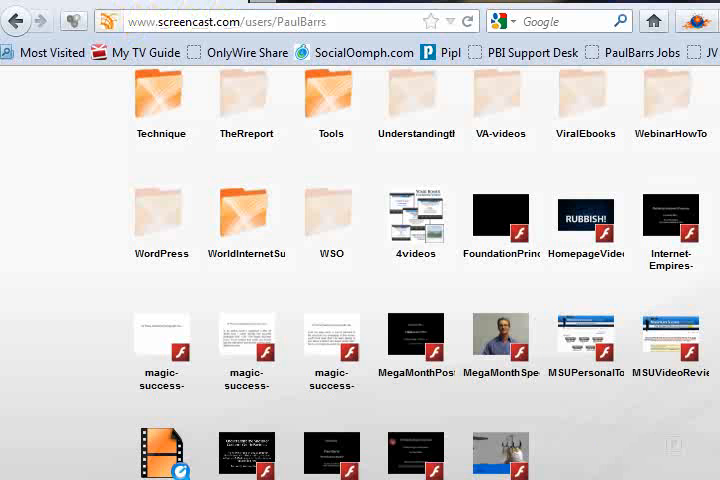
- Scroll down past the folders to the VikingKittens video among the loose uploads
scroll(down, 3)
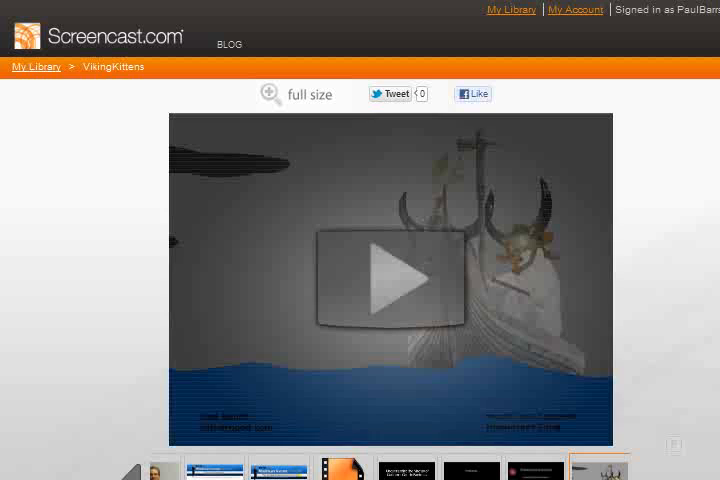
scroll(down, 3)
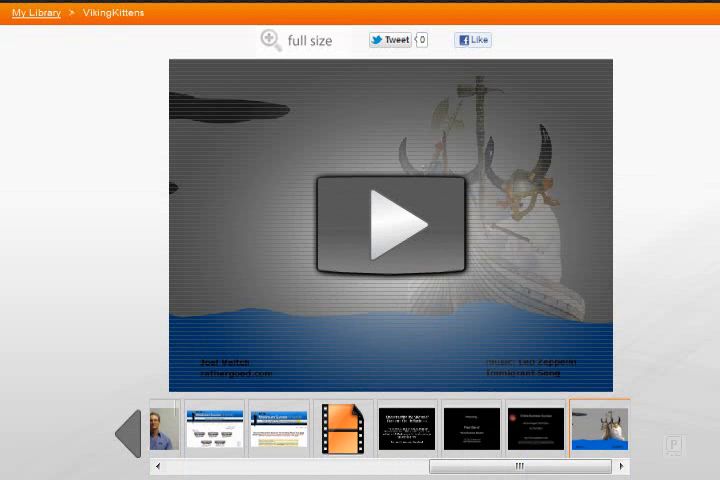